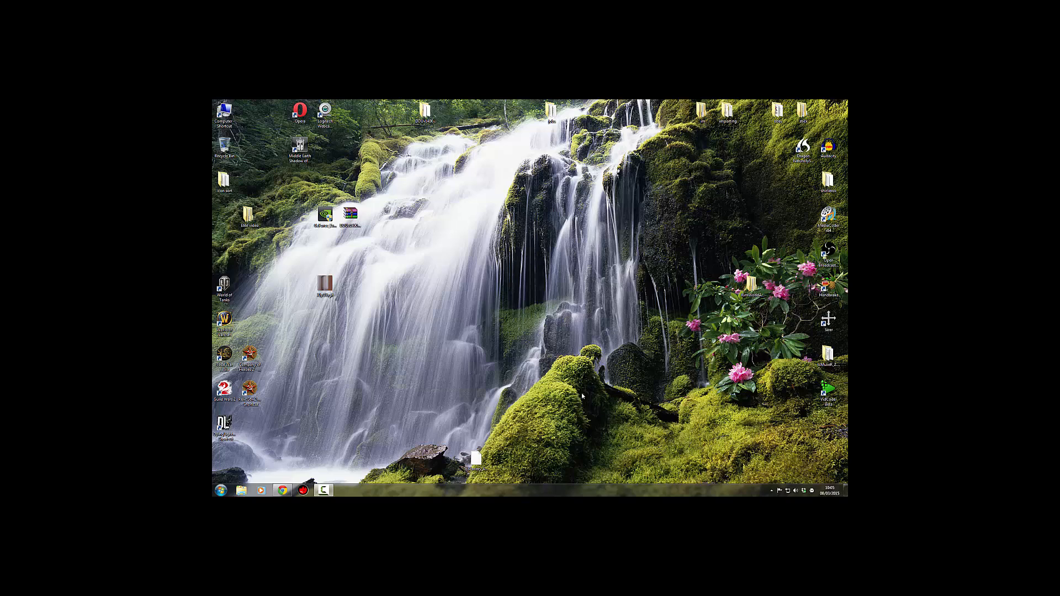
mouse_move(618, 423)
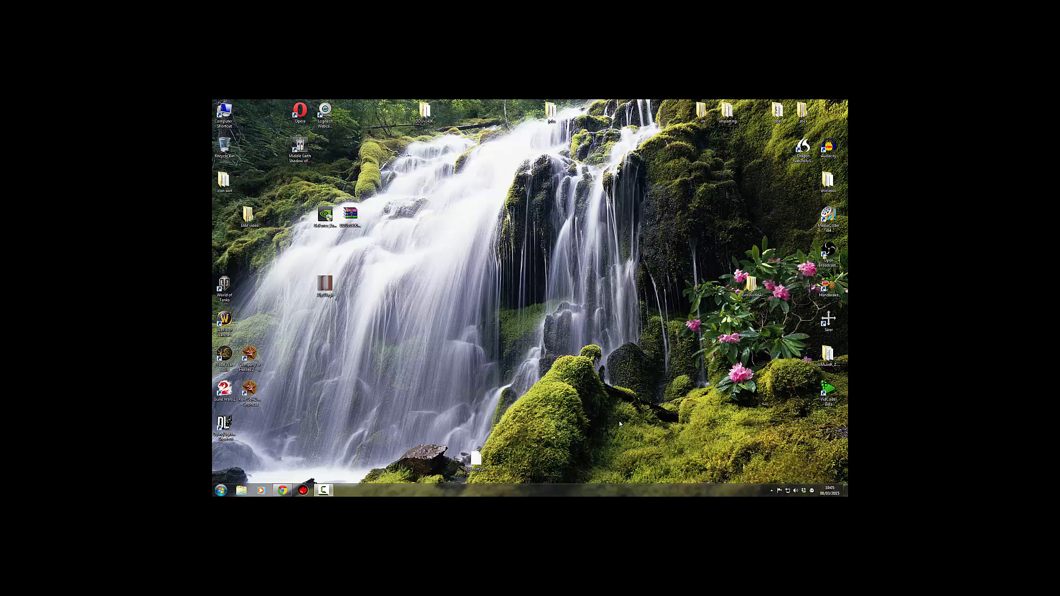
mouse_move(774, 494)
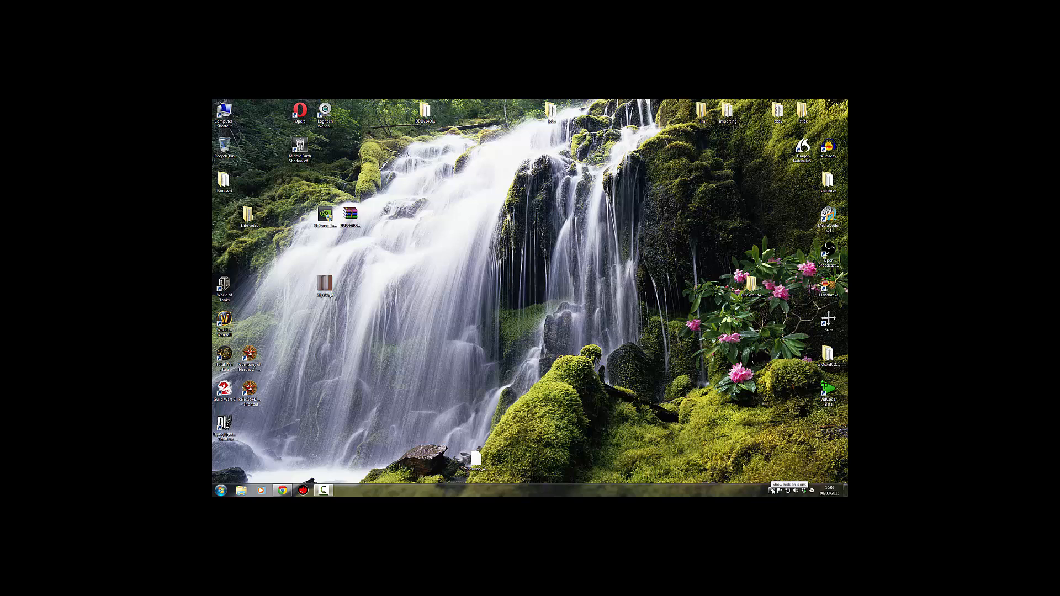
Step: Launch NVIDIA GeForce Experience from its hidden system tray icon's menu
click(771, 491)
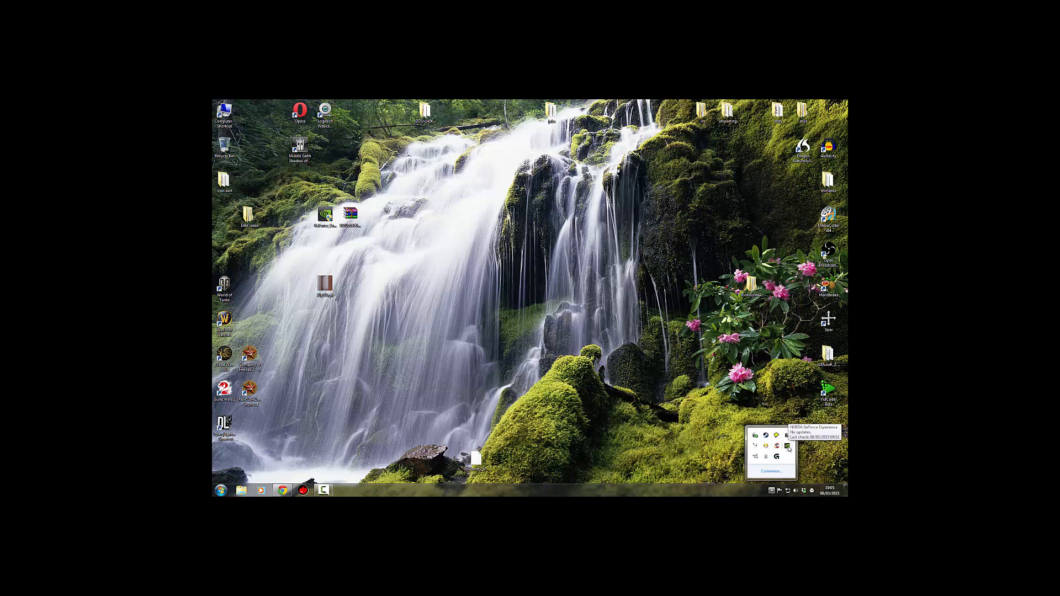
right_click(789, 448)
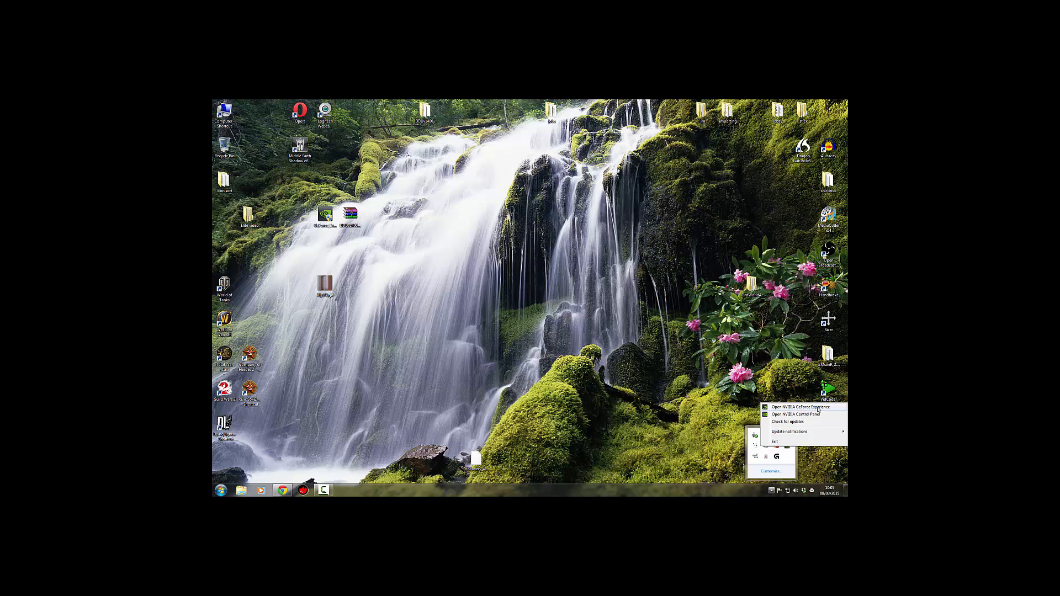
click(680, 365)
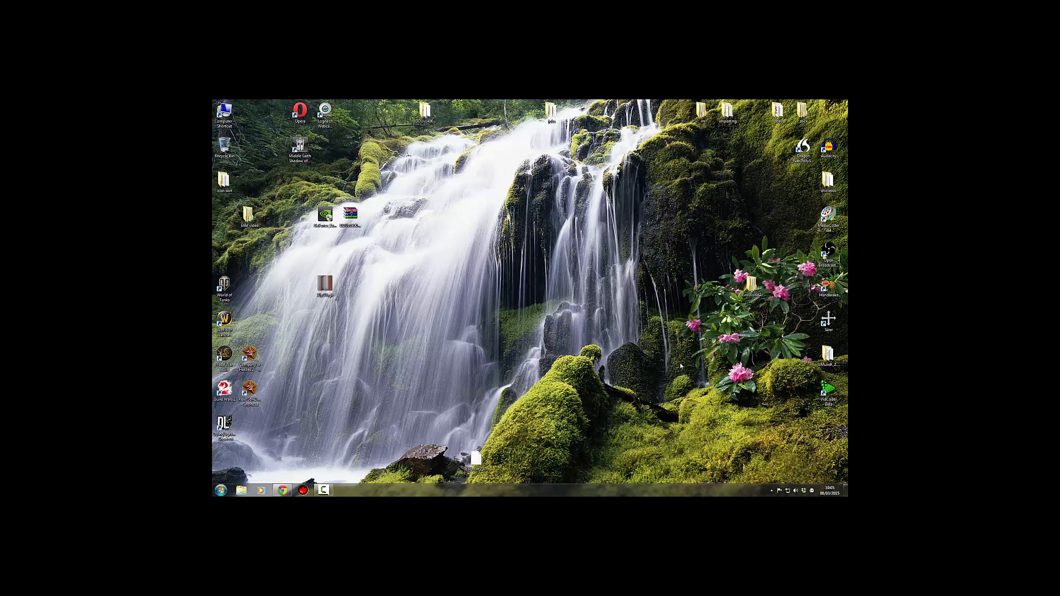
mouse_move(656, 328)
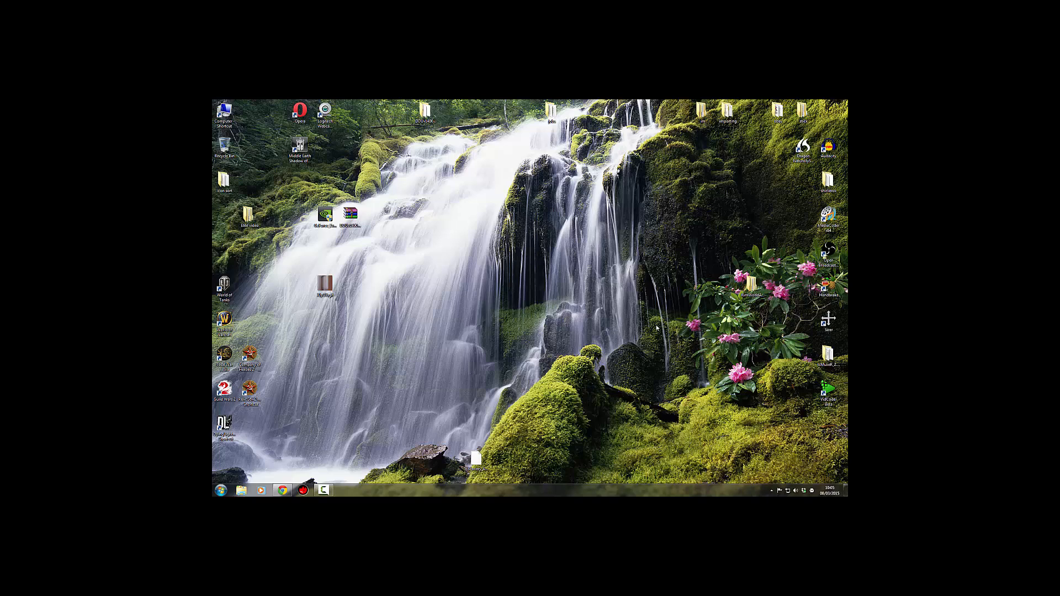
mouse_move(624, 309)
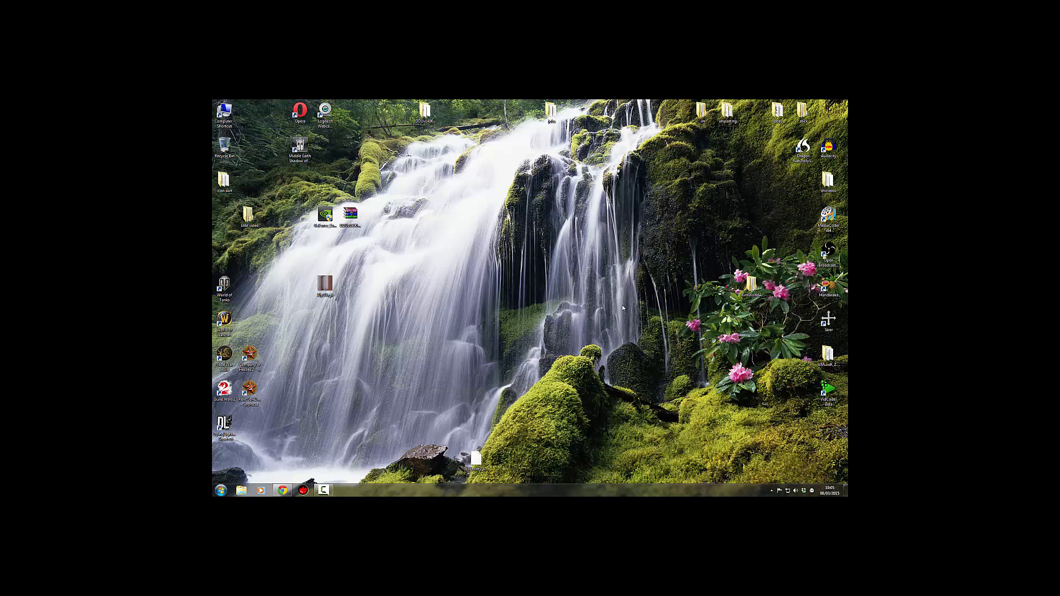
Step: In ShadowPlay preferences, choose Status indicator and toggle Allow desktop capture off and on
click(344, 490)
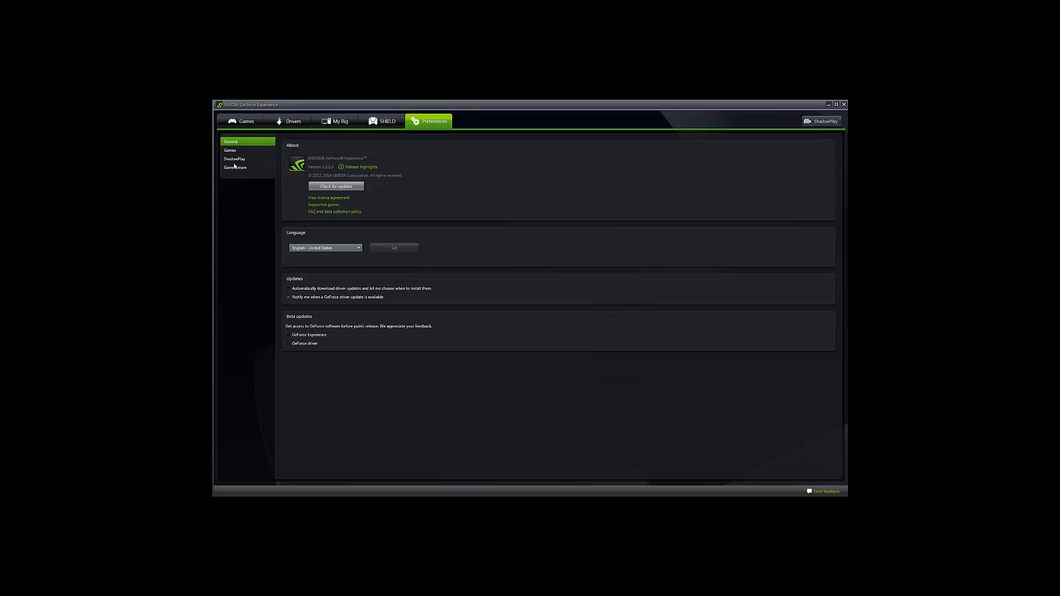
click(235, 158)
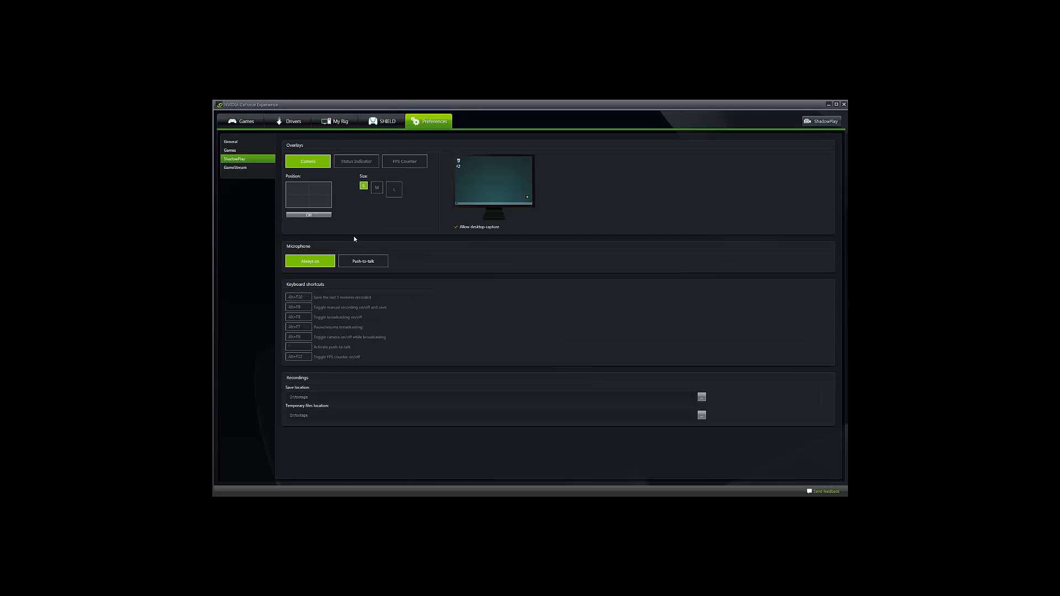
click(355, 161)
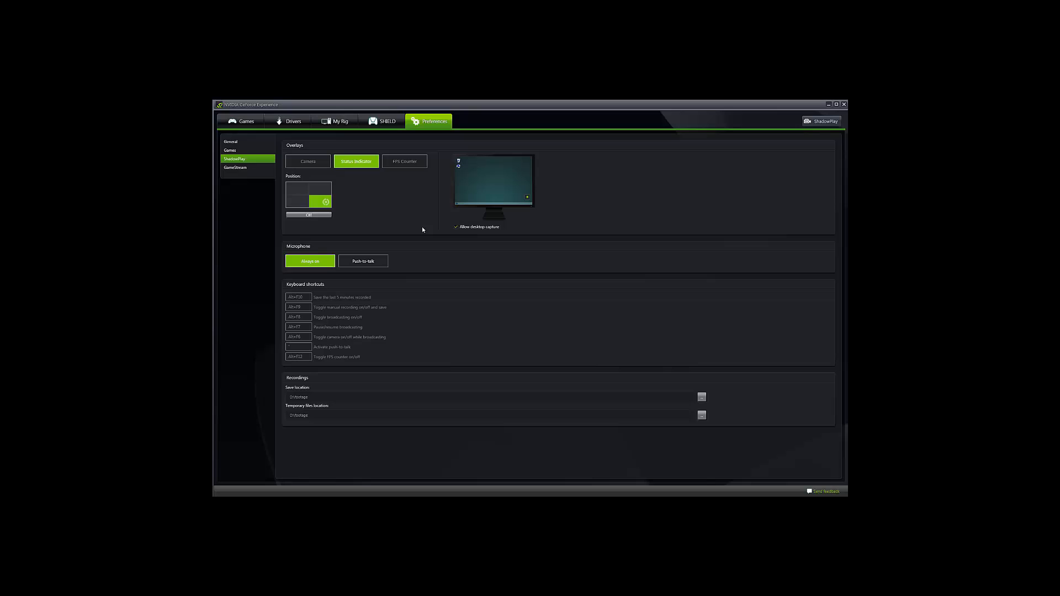
mouse_move(459, 230)
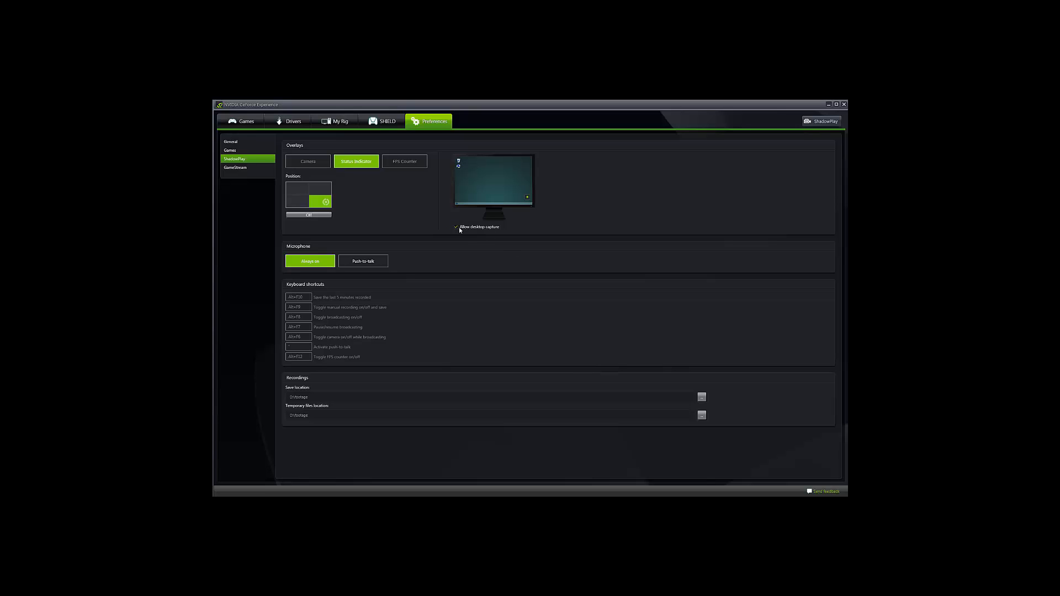
click(456, 226)
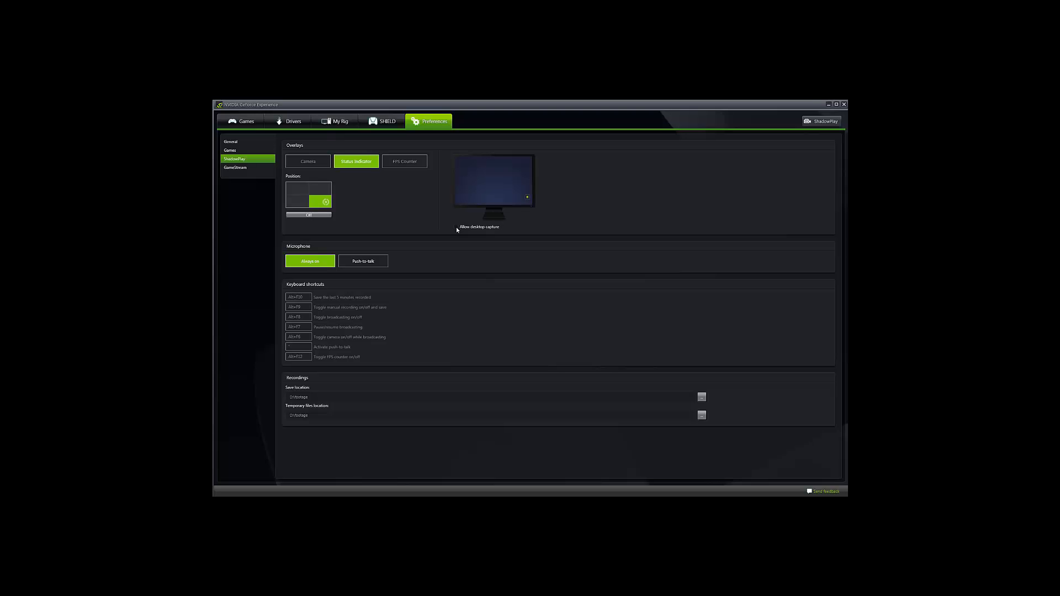
mouse_move(529, 345)
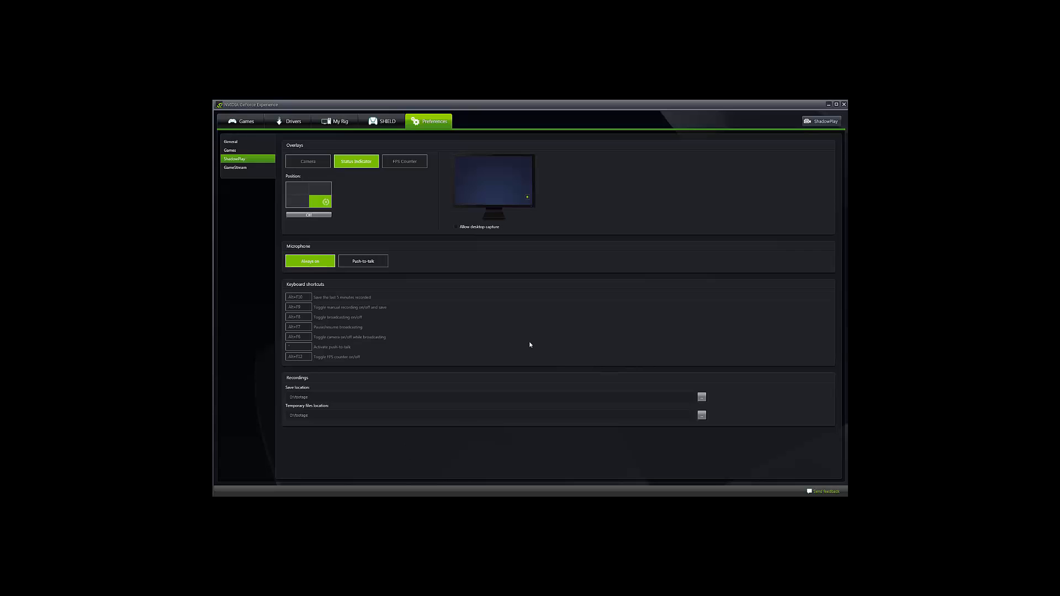
mouse_move(461, 226)
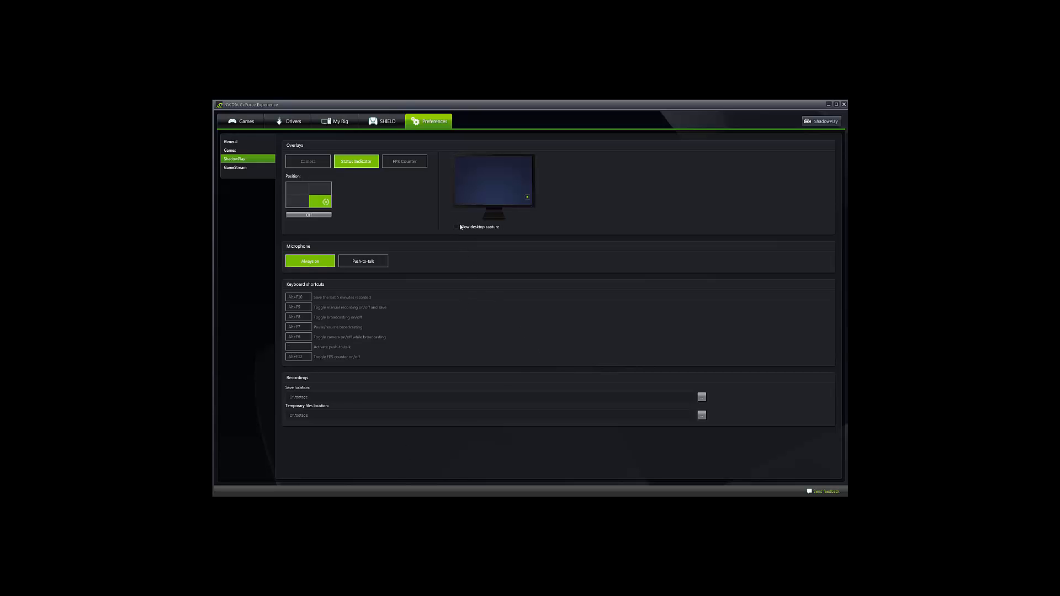
click(457, 227)
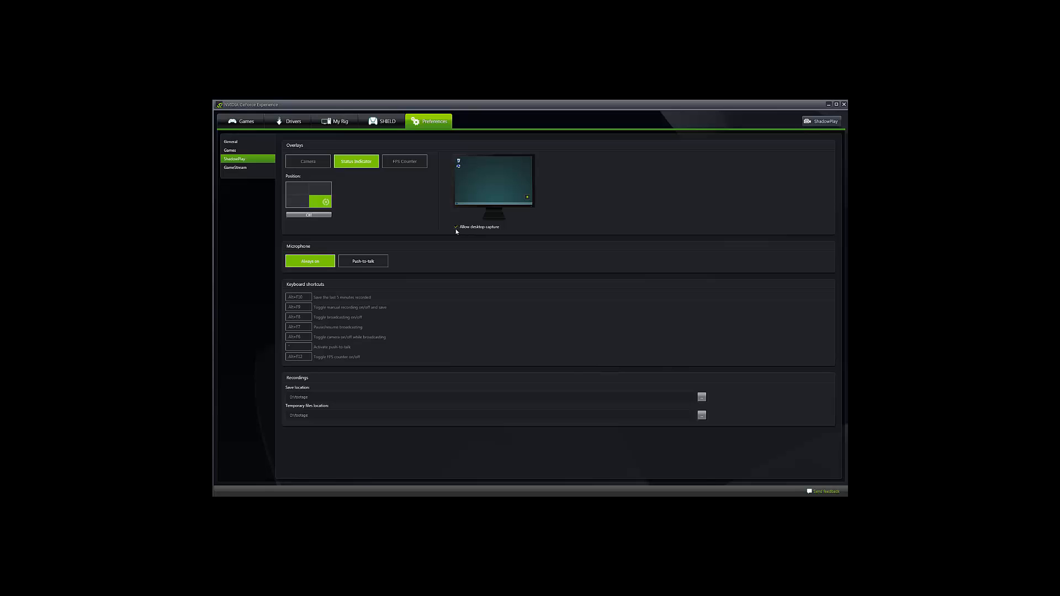
mouse_move(478, 249)
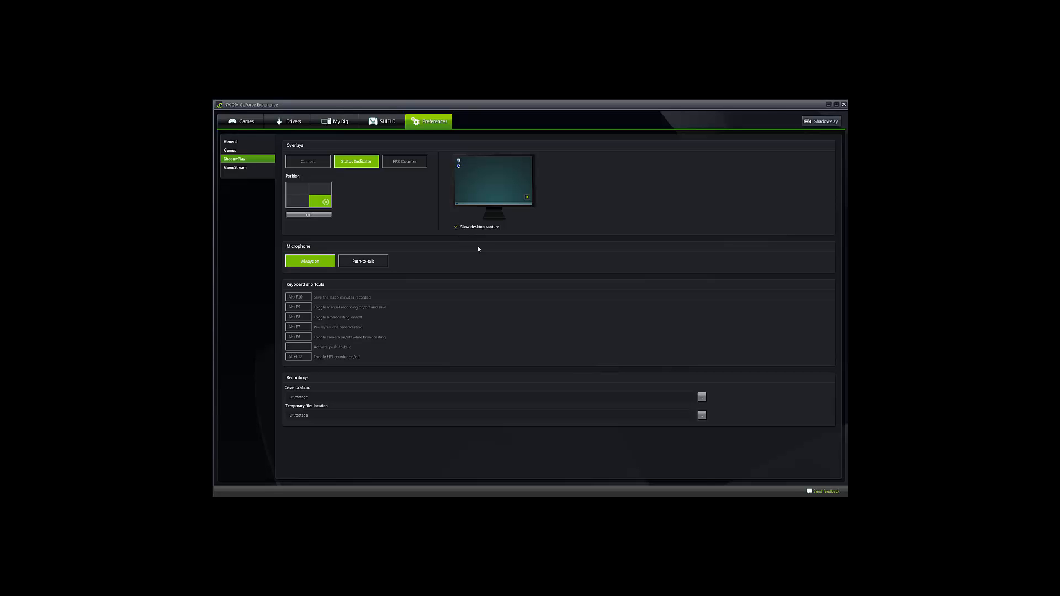
mouse_move(732, 178)
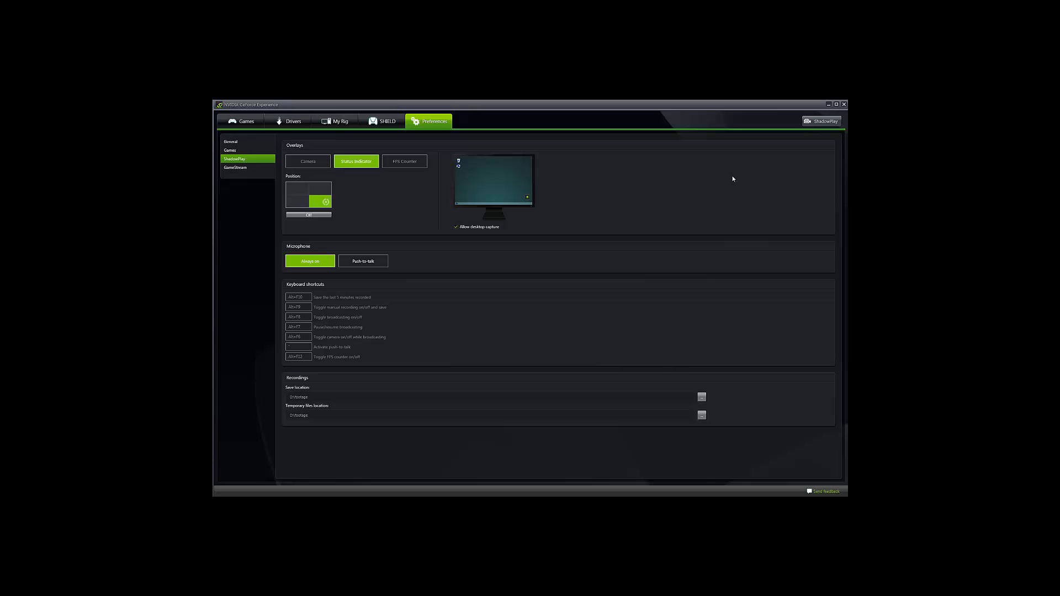
mouse_move(699, 214)
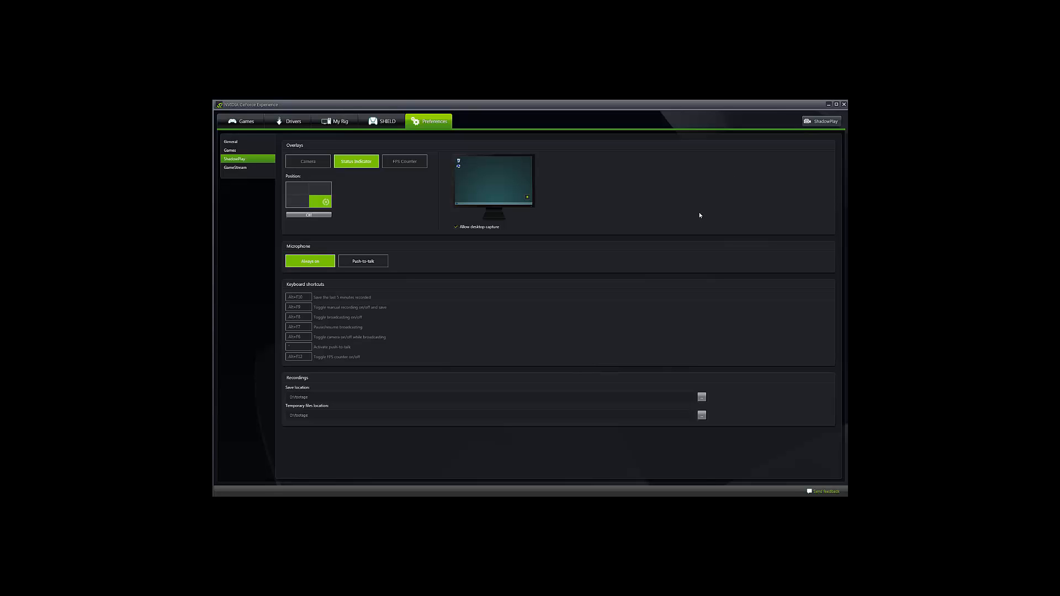
mouse_move(829, 109)
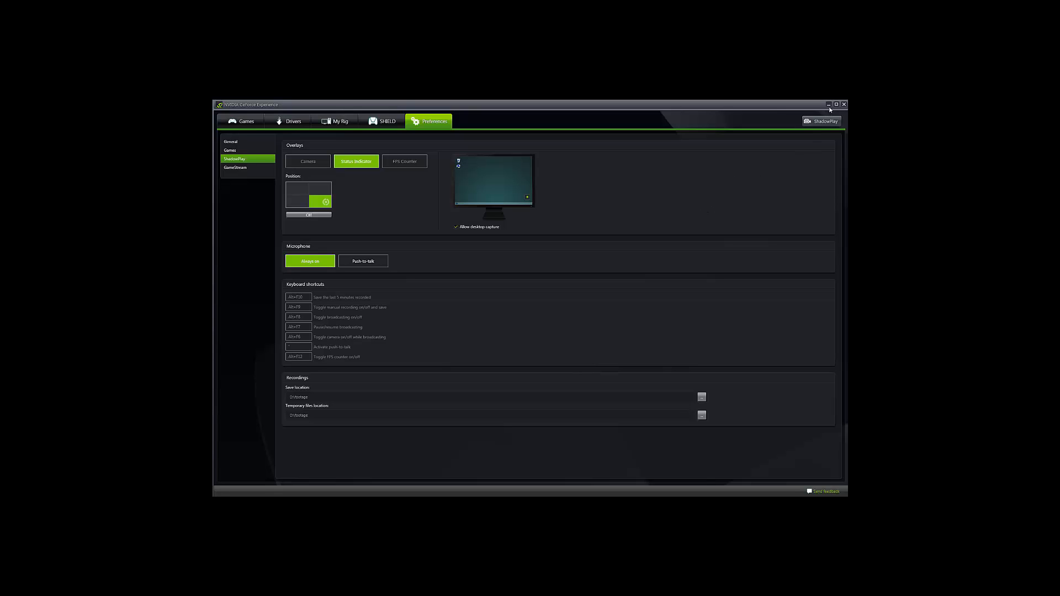
mouse_move(828, 106)
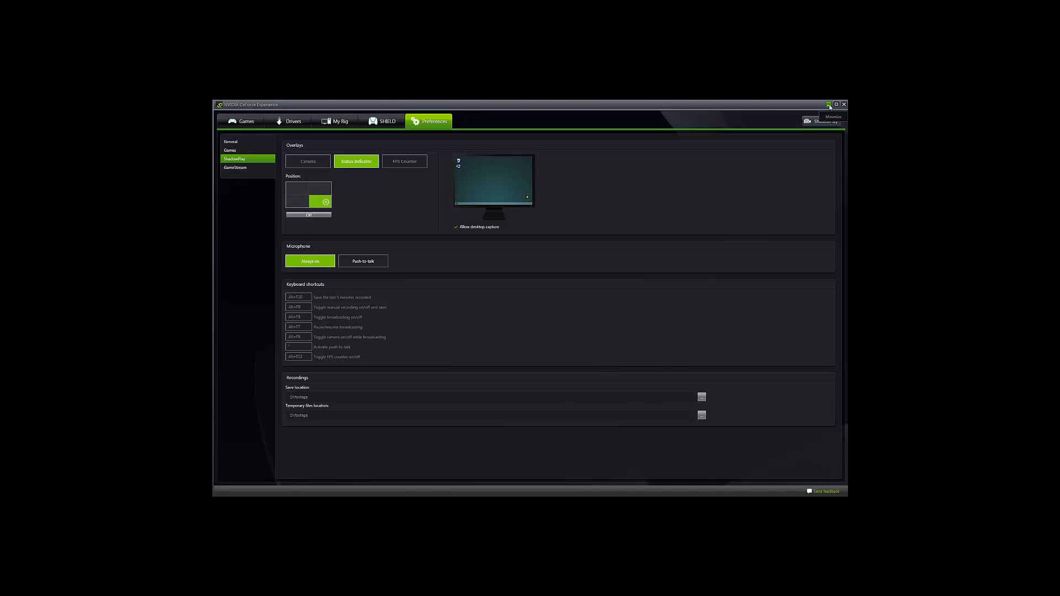
Step: Minimize GeForce Experience to reveal the desktop
click(828, 105)
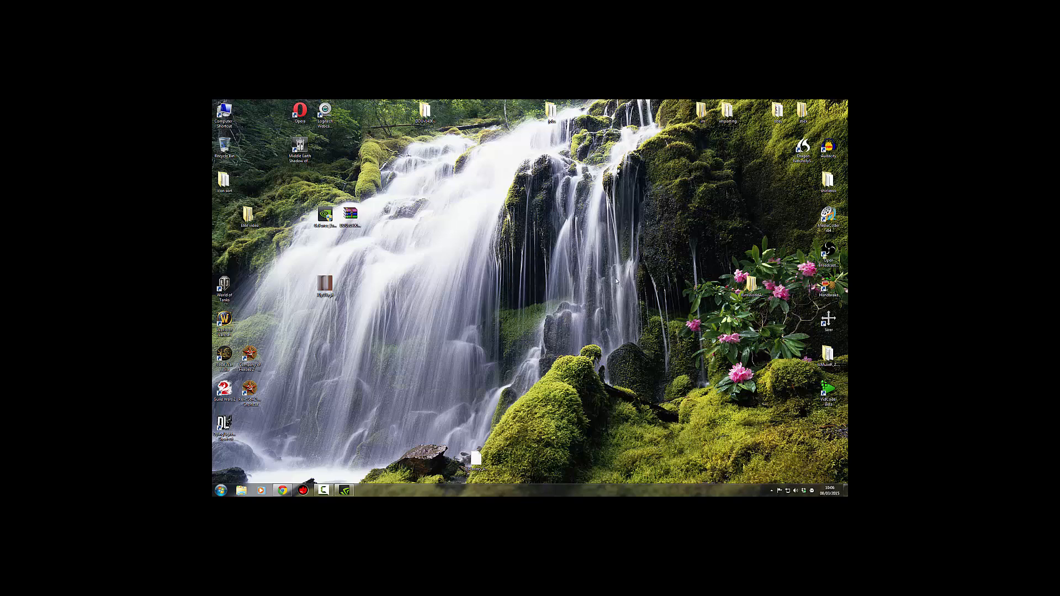
mouse_move(600, 289)
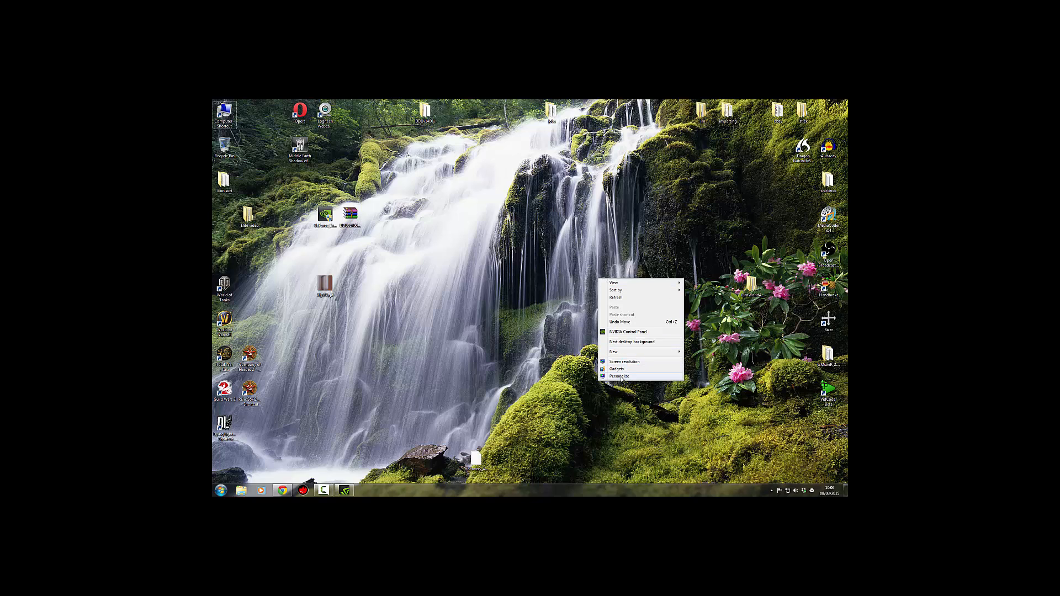
Step: Apply the Aero Characters theme via Personalize, then close the window
click(620, 376)
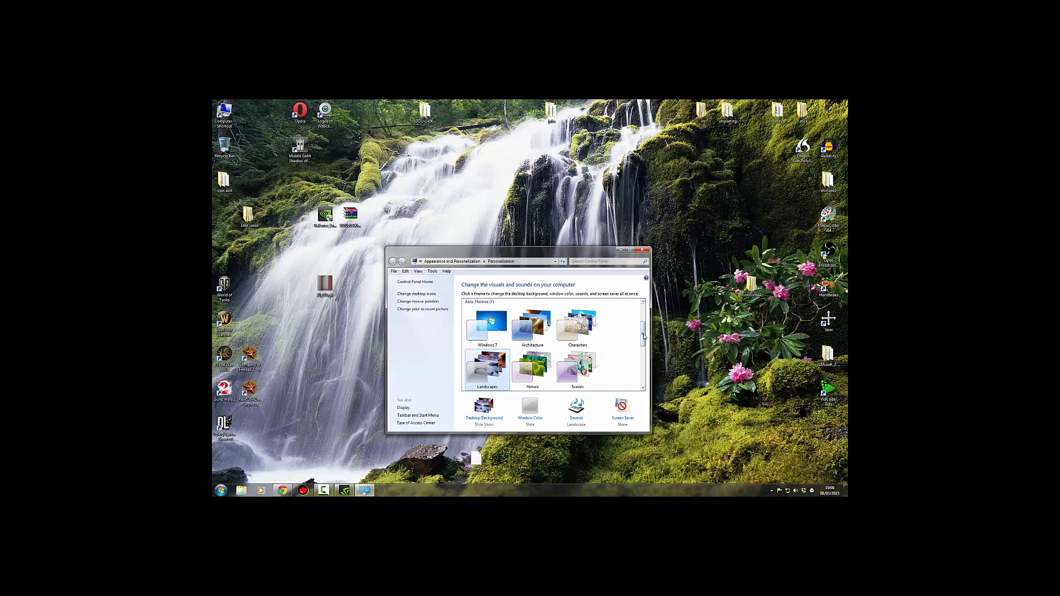
scroll(down, 3)
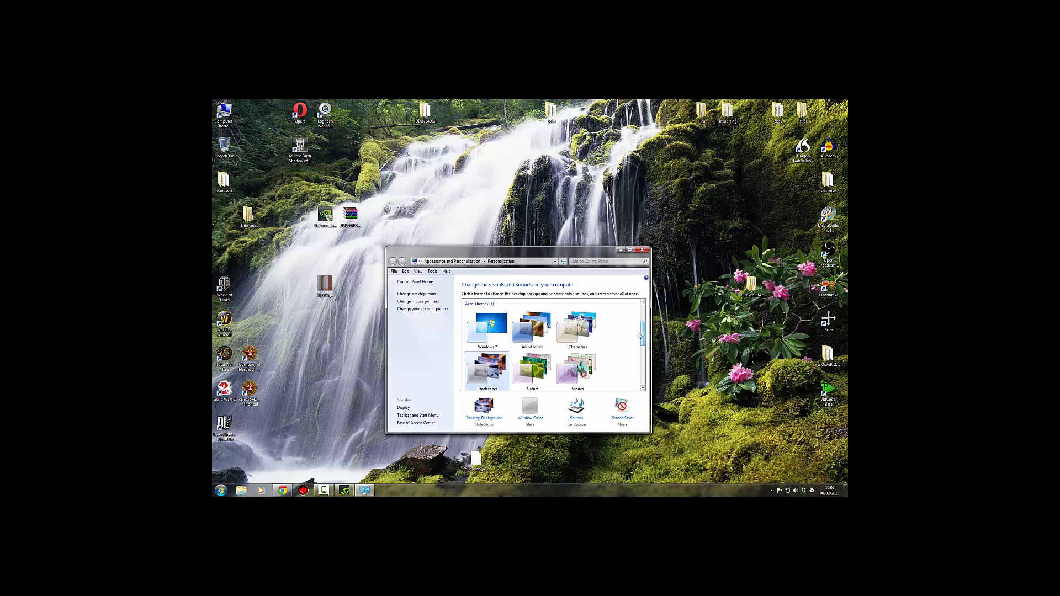
click(532, 327)
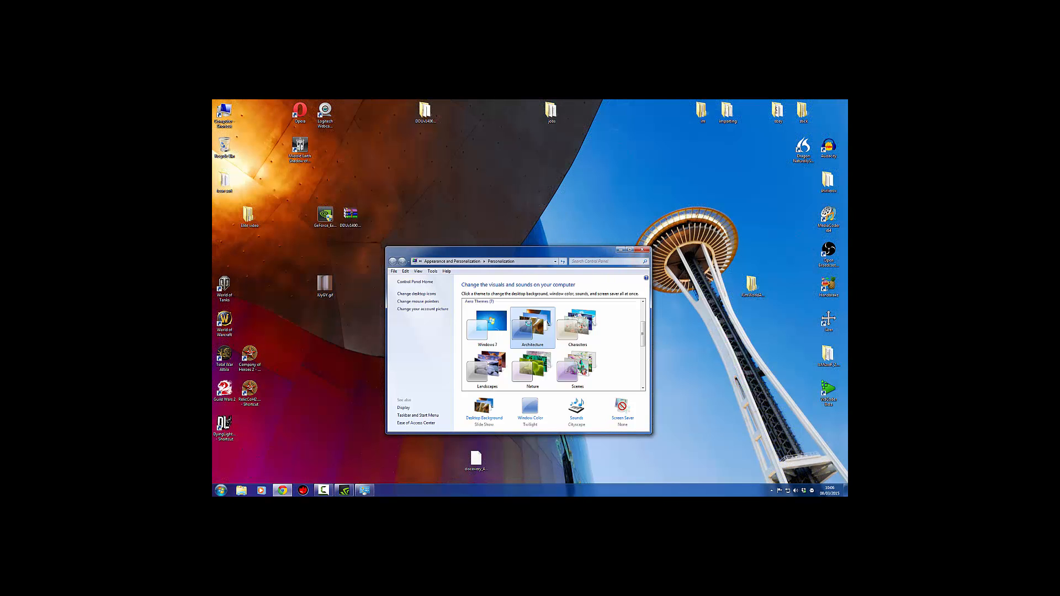
click(576, 326)
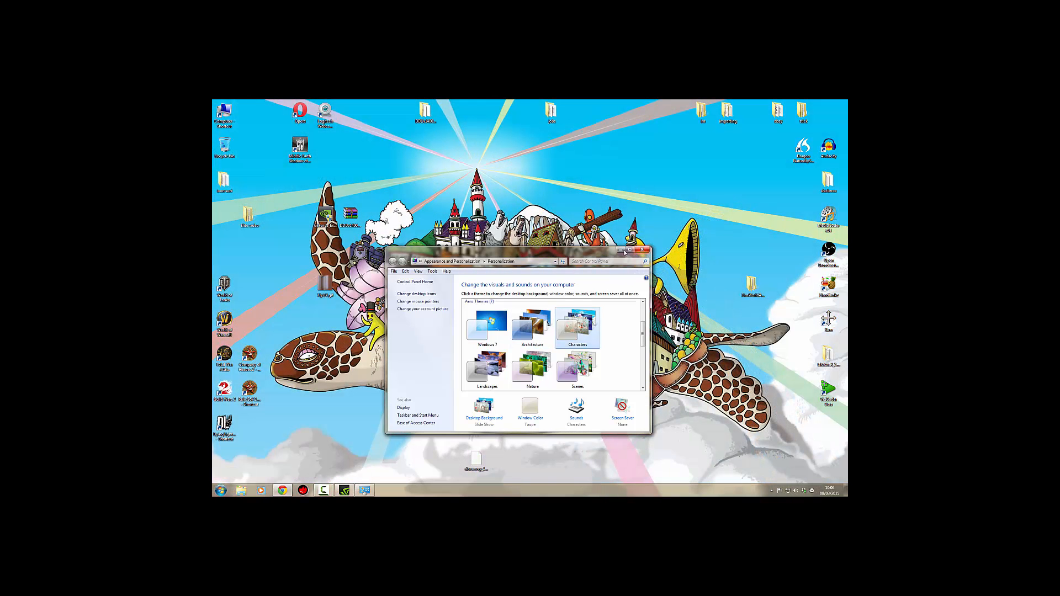
click(642, 252)
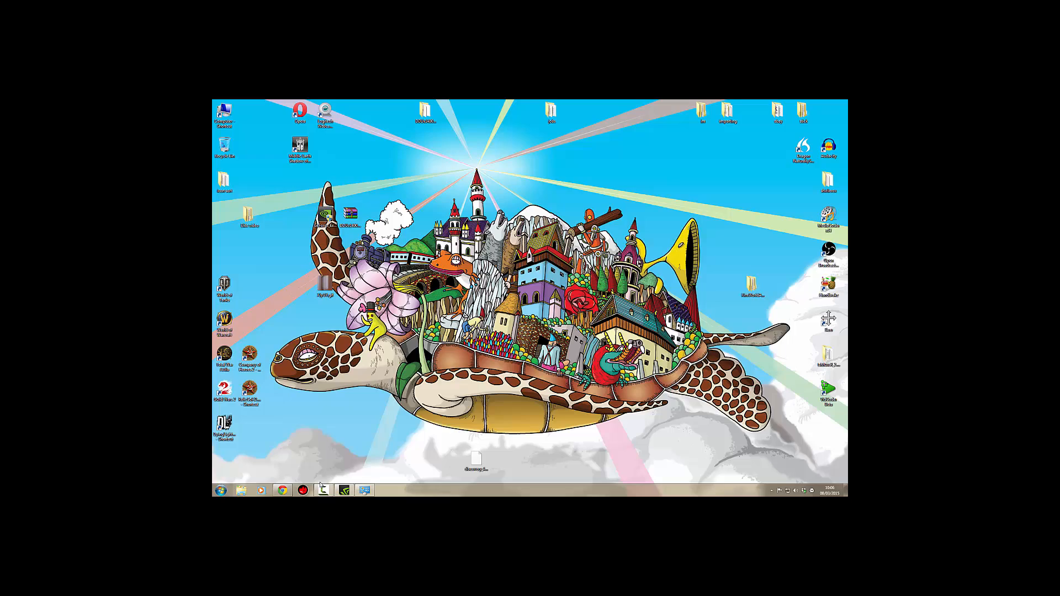
Step: Restore GeForce Experience showing ShadowPlay preferences with Allow desktop capture ticked
click(344, 490)
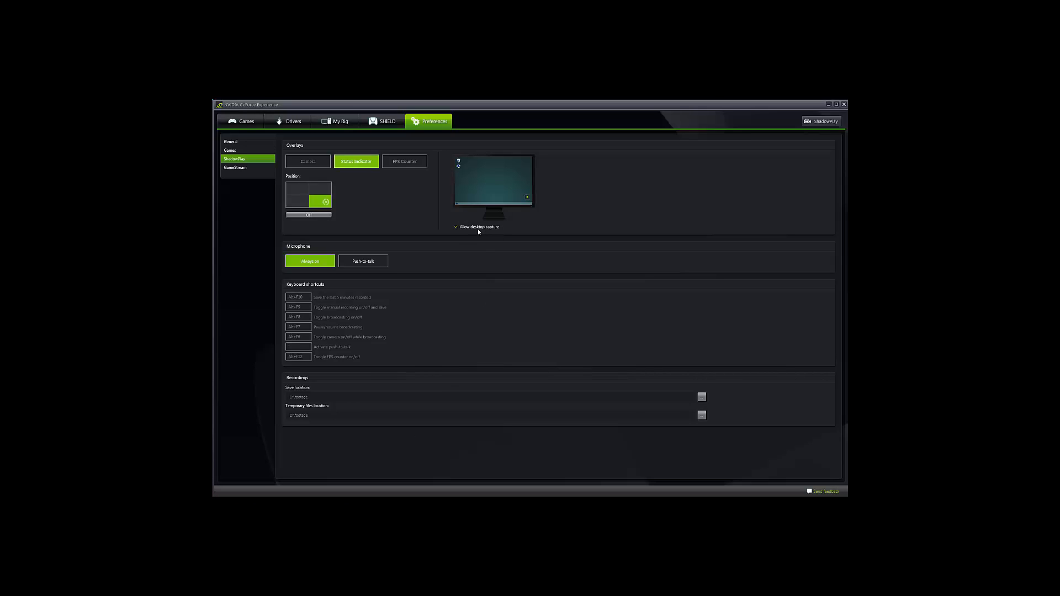
mouse_move(578, 234)
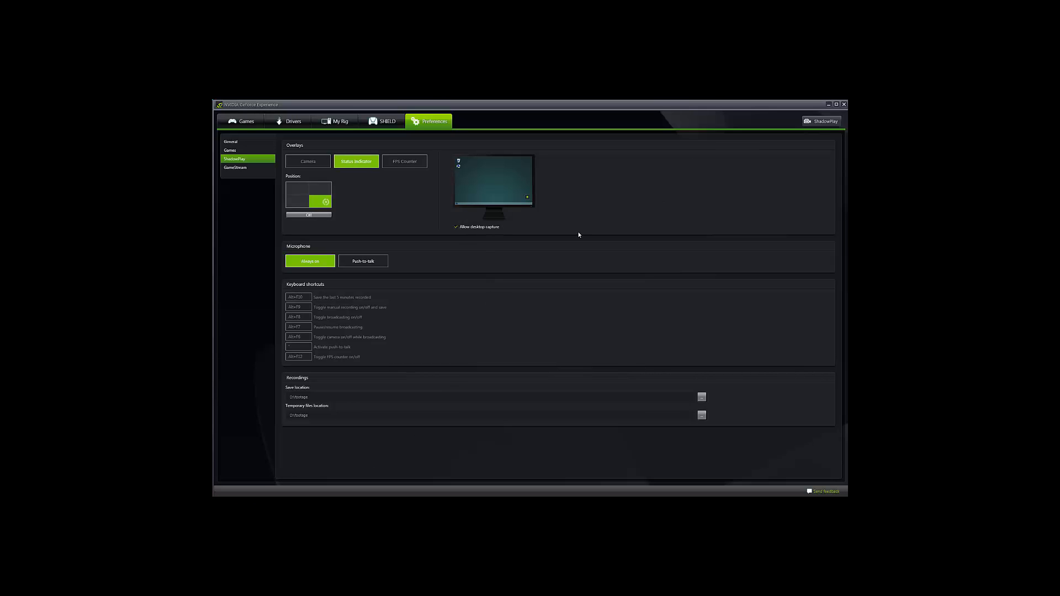
mouse_move(528, 233)
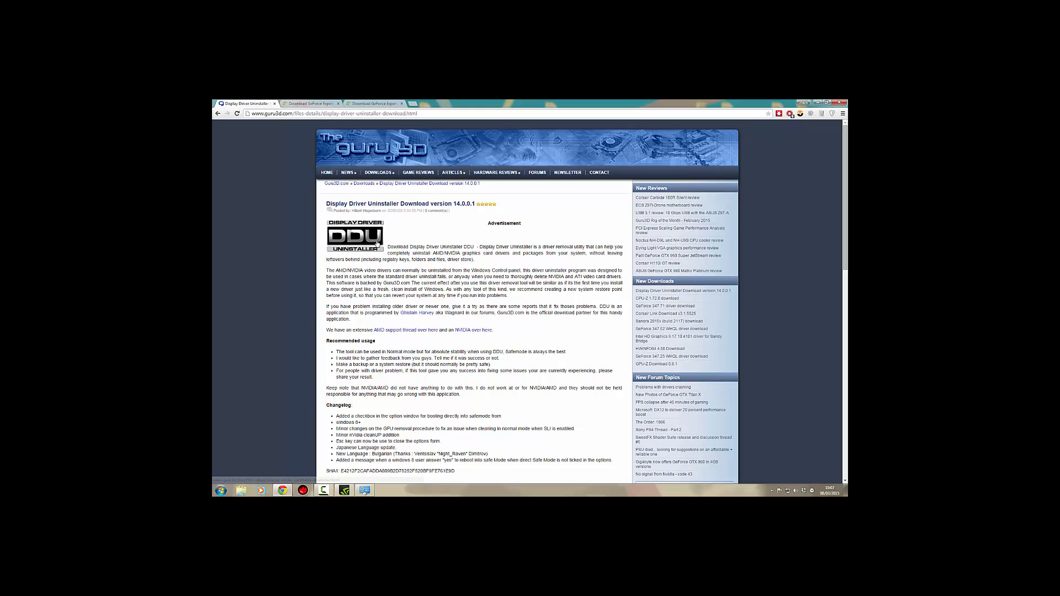
mouse_move(354, 243)
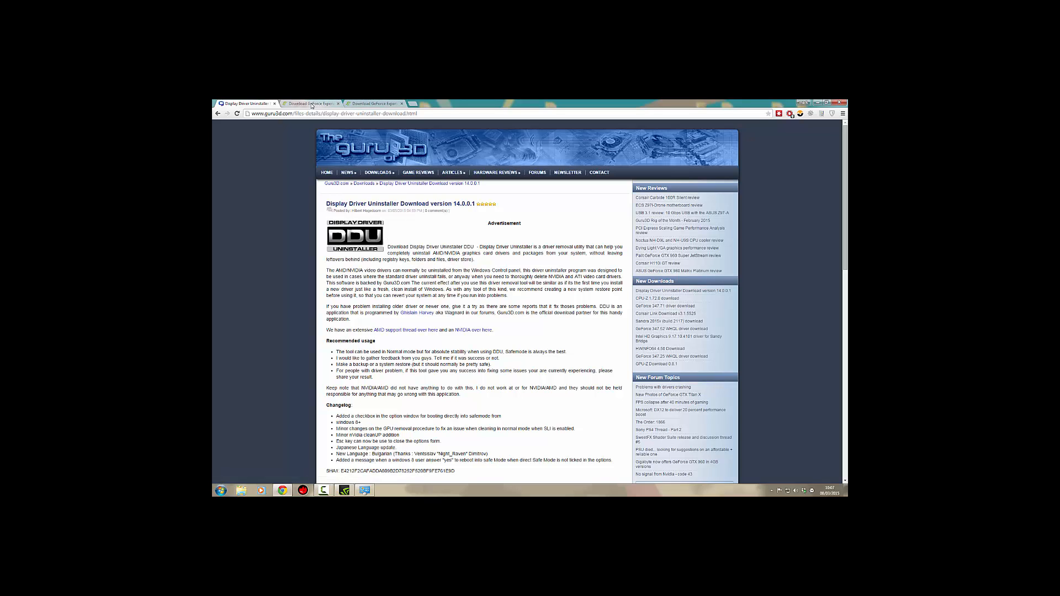
Step: Switch to the Download GeForce Experience browser tab
click(310, 103)
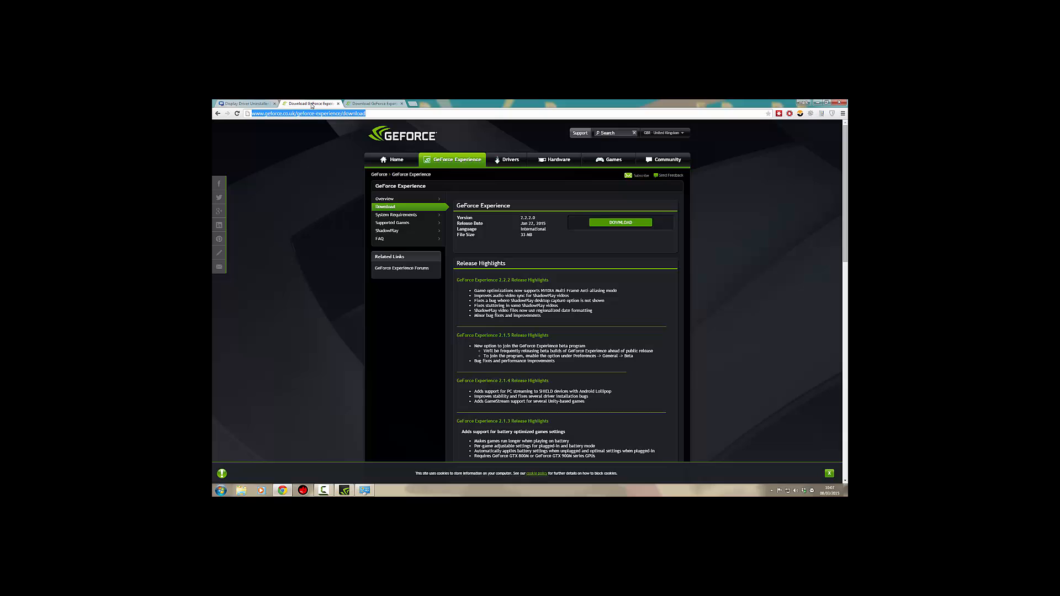
mouse_move(300, 126)
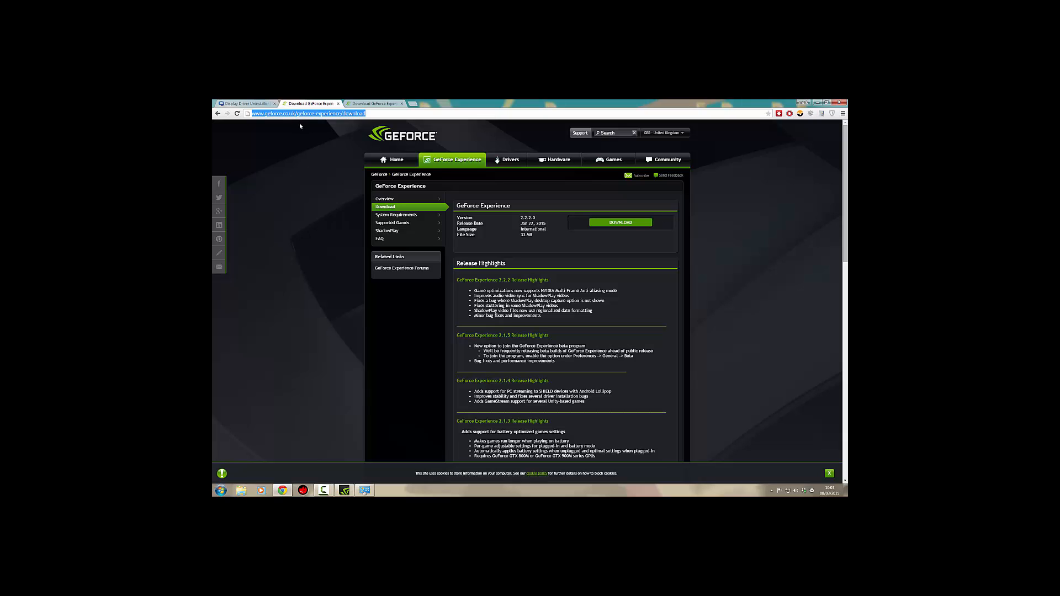
mouse_move(286, 128)
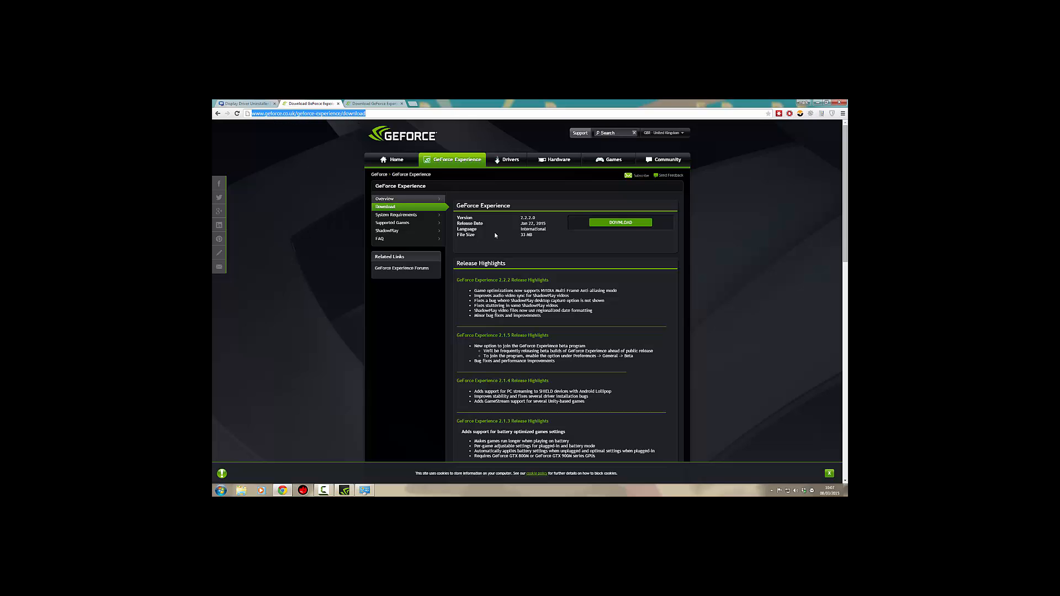
Step: Download the GeForce Experience installer, keep the current colour scheme, and minimize Chrome
click(619, 222)
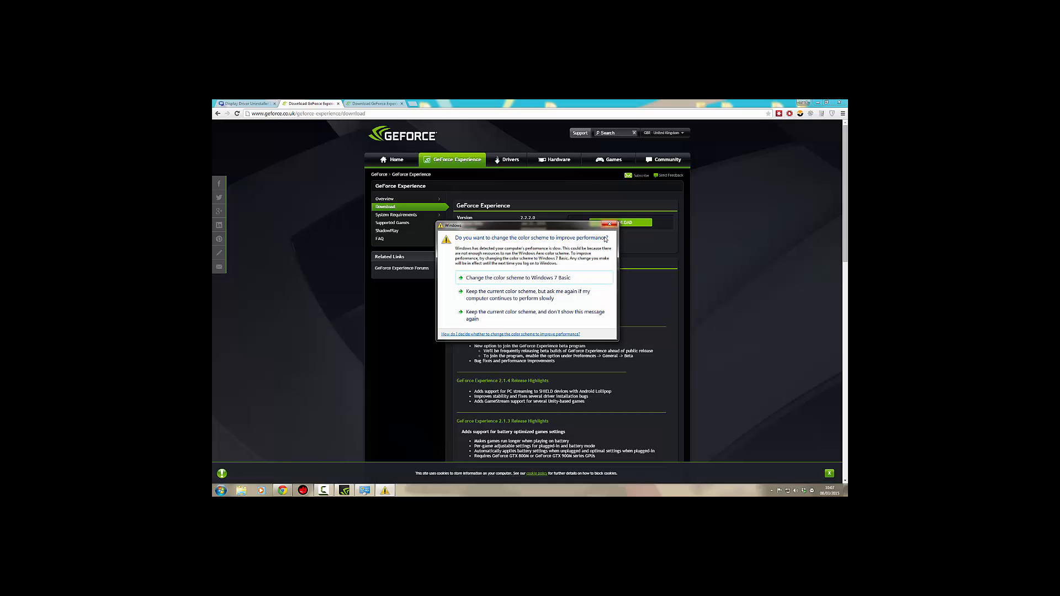
click(608, 223)
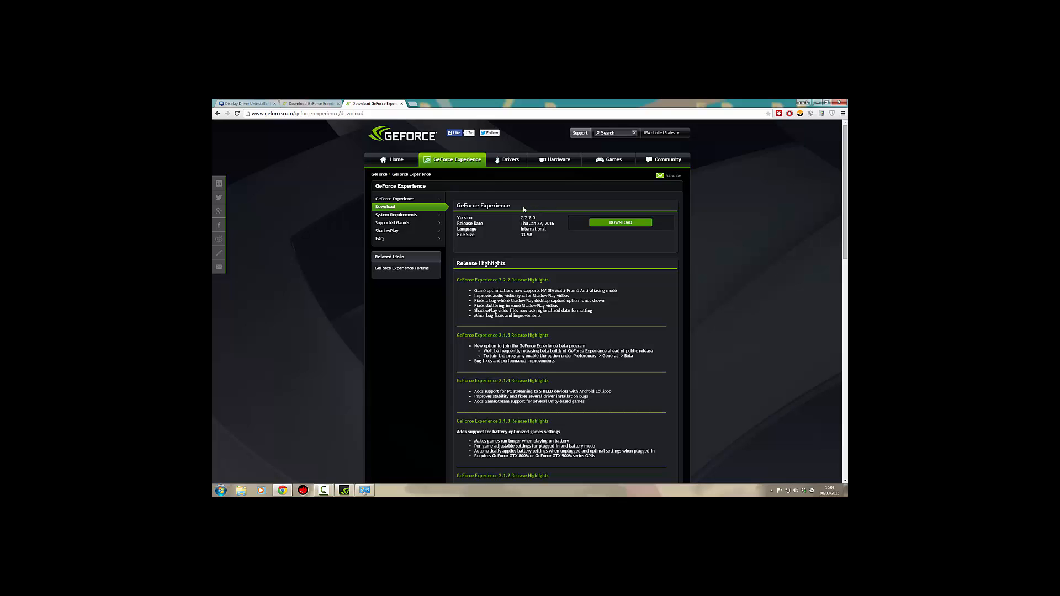
click(311, 103)
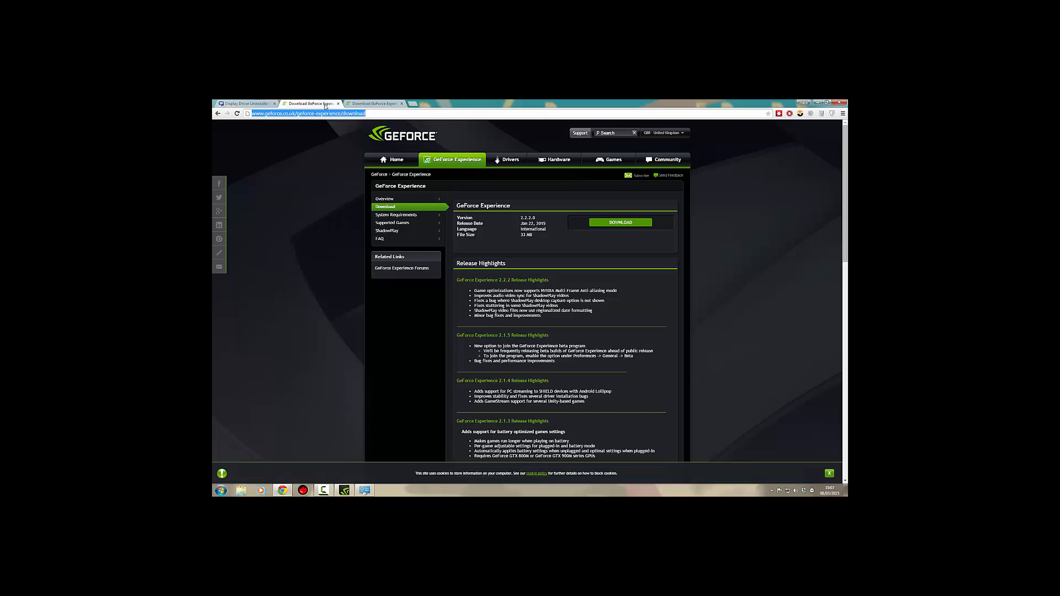
click(376, 103)
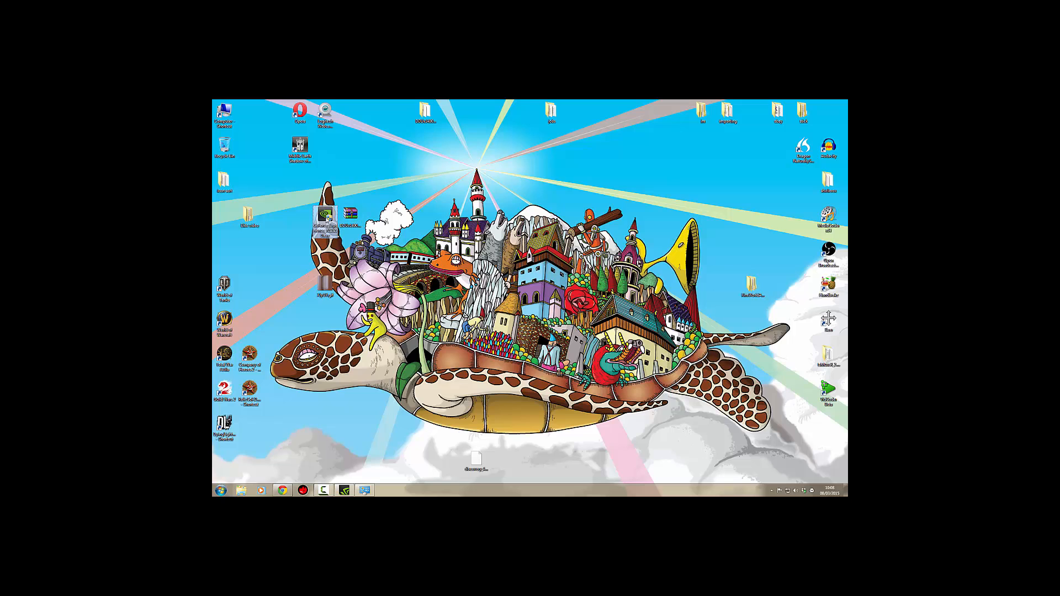
Step: View properties of the GeForce Experience installer and DDU archive, then select the DDU folder
right_click(326, 215)
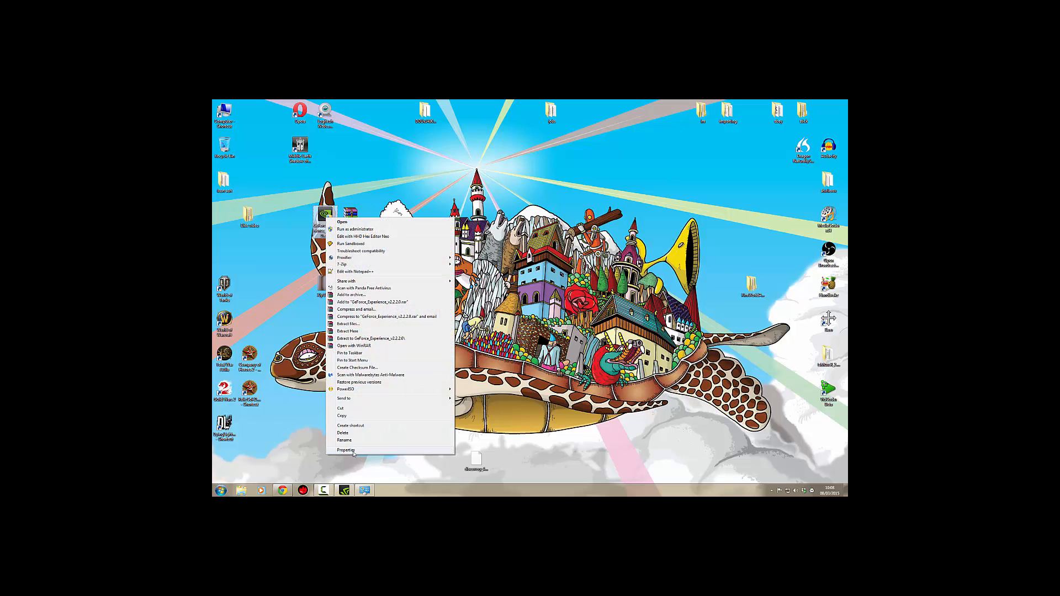
click(346, 450)
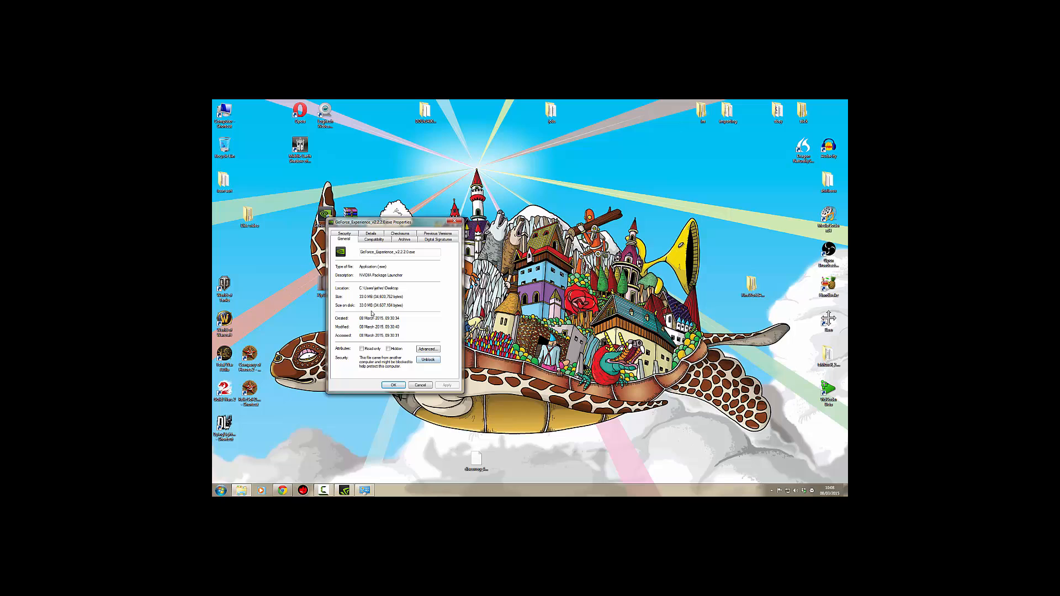
click(394, 384)
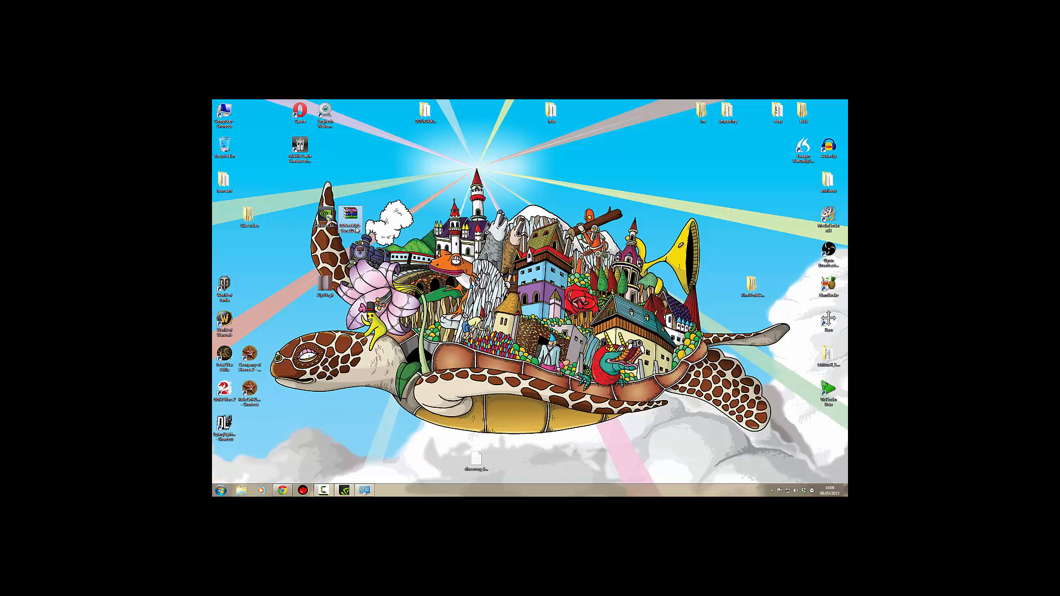
right_click(346, 217)
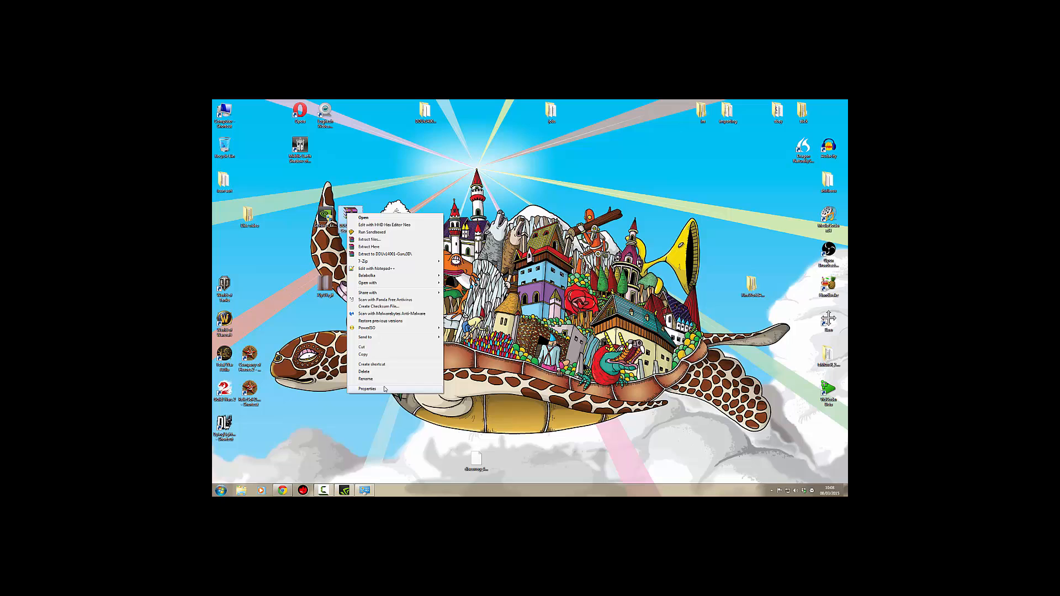
click(367, 389)
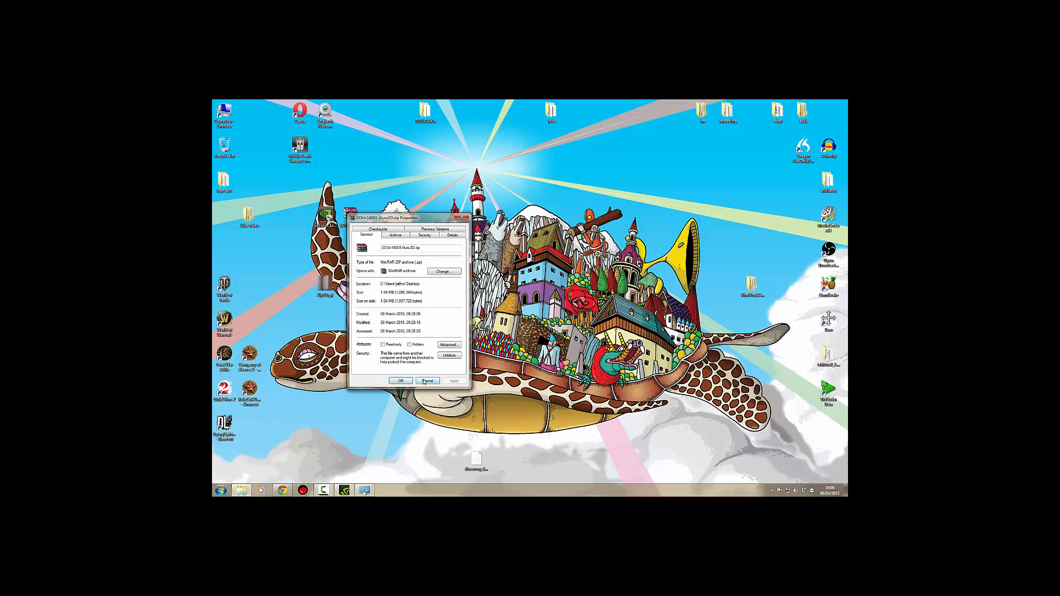
click(428, 381)
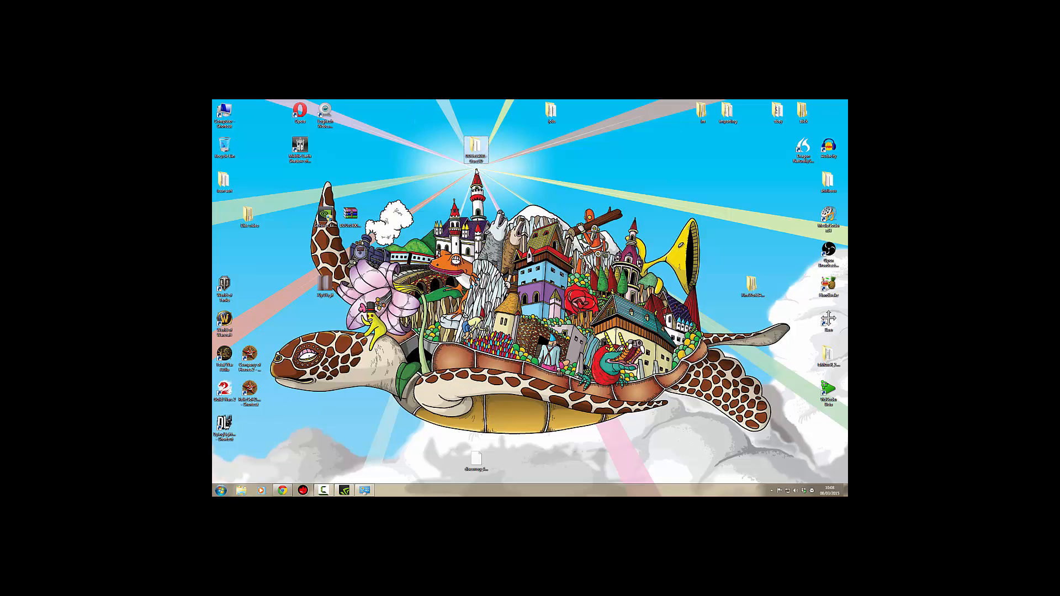
Step: Run Display Driver Uninstaller.exe from the DDU folder, declining the Safe Mode reboot
double_click(475, 148)
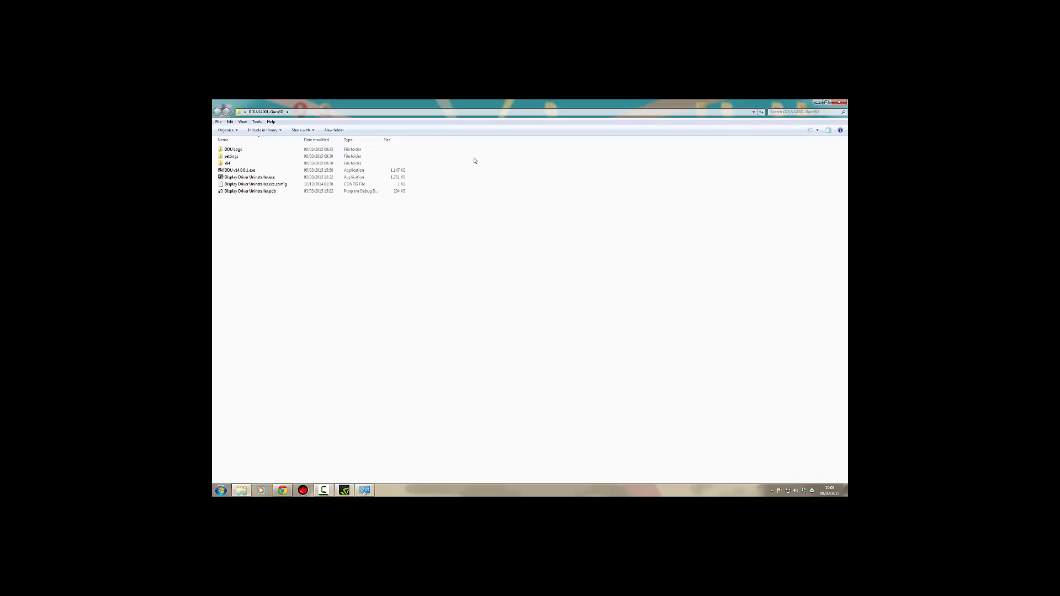
mouse_move(406, 200)
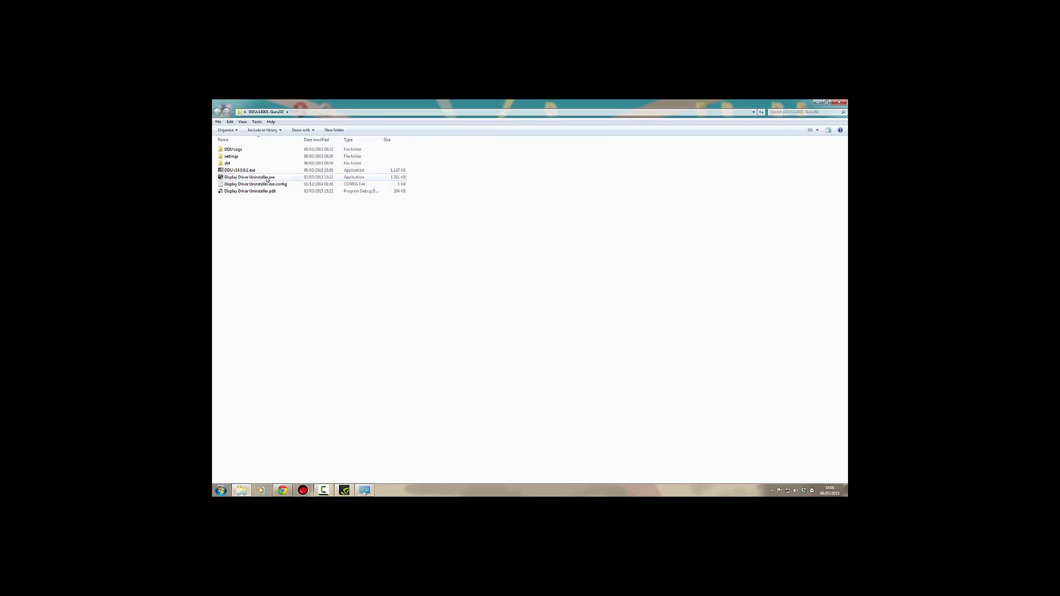
mouse_move(248, 177)
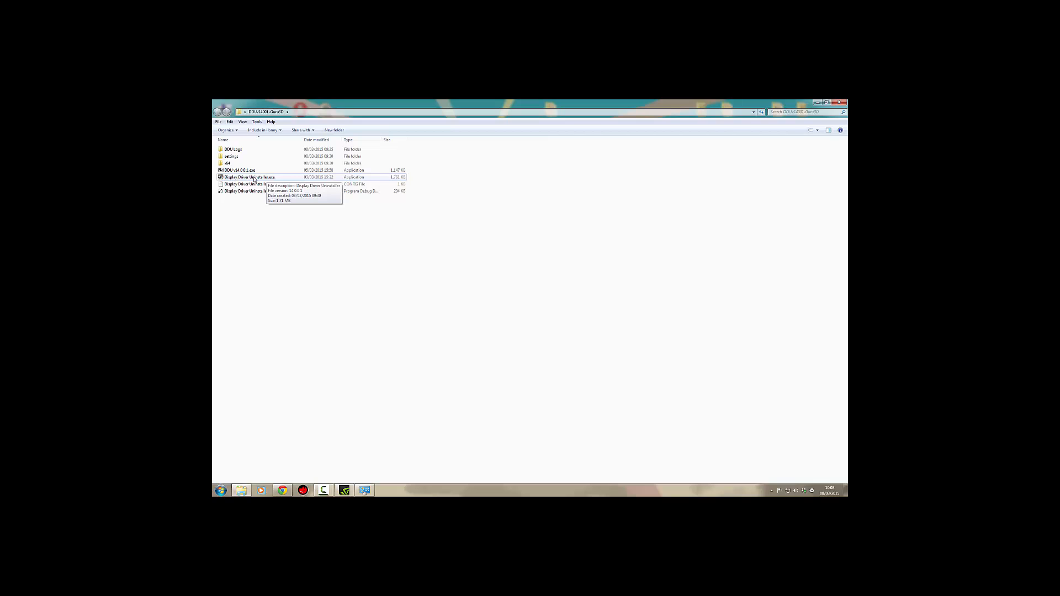
click(247, 177)
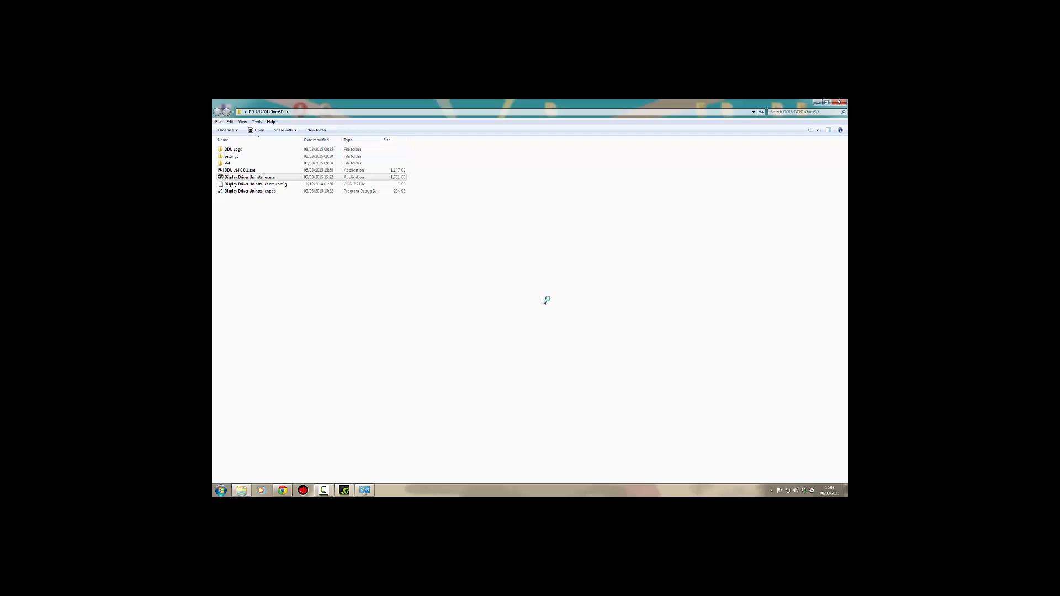
mouse_move(454, 261)
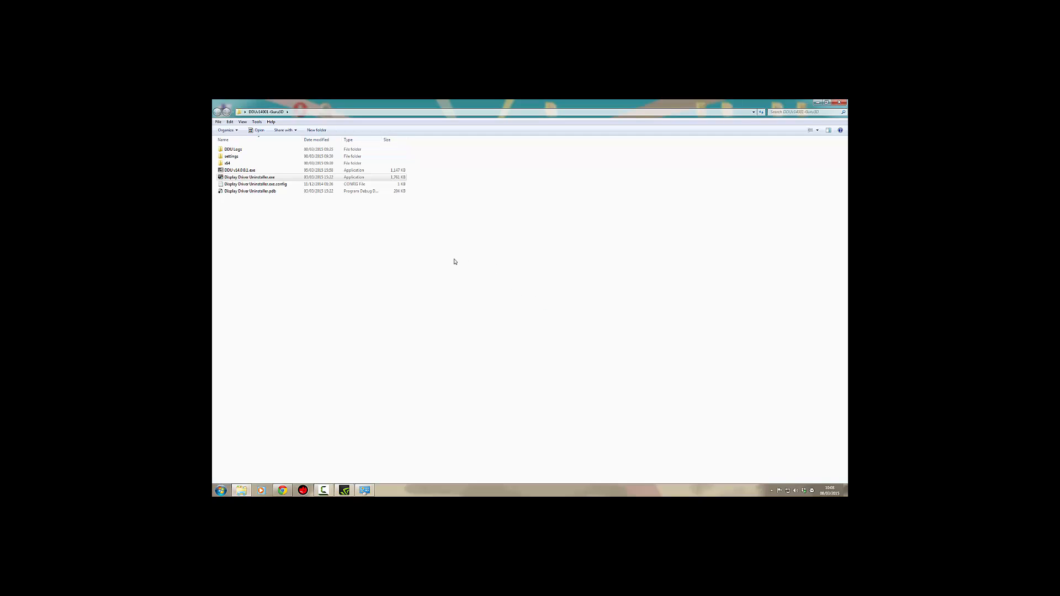
mouse_move(464, 366)
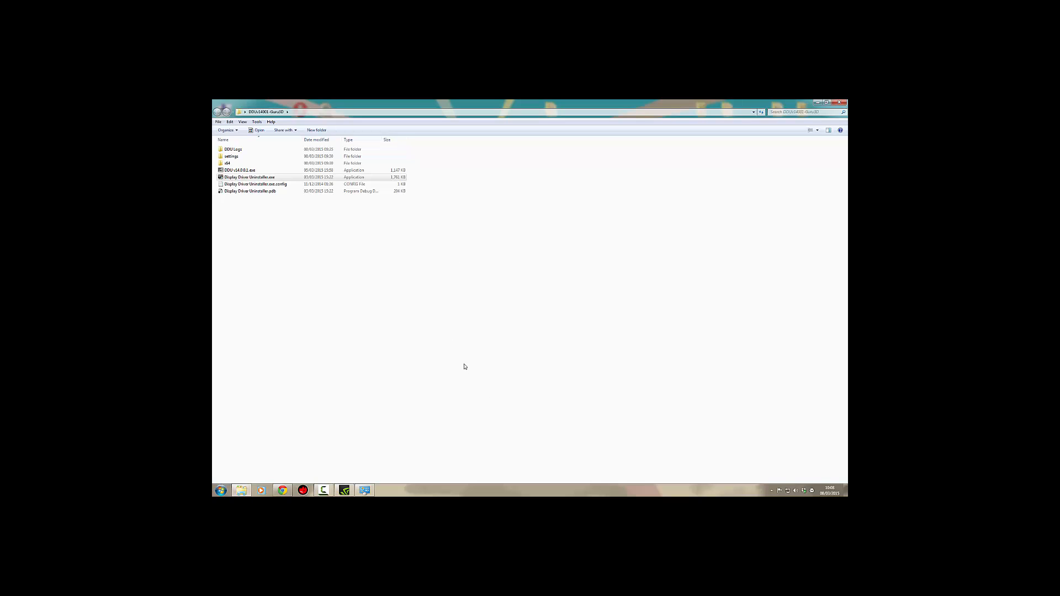
mouse_move(454, 355)
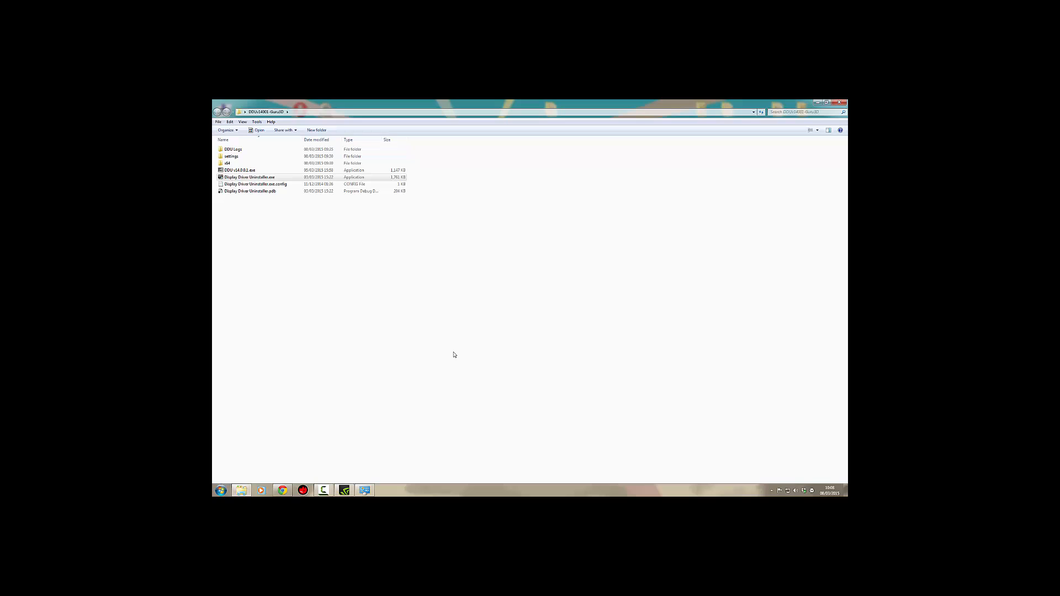
double_click(248, 178)
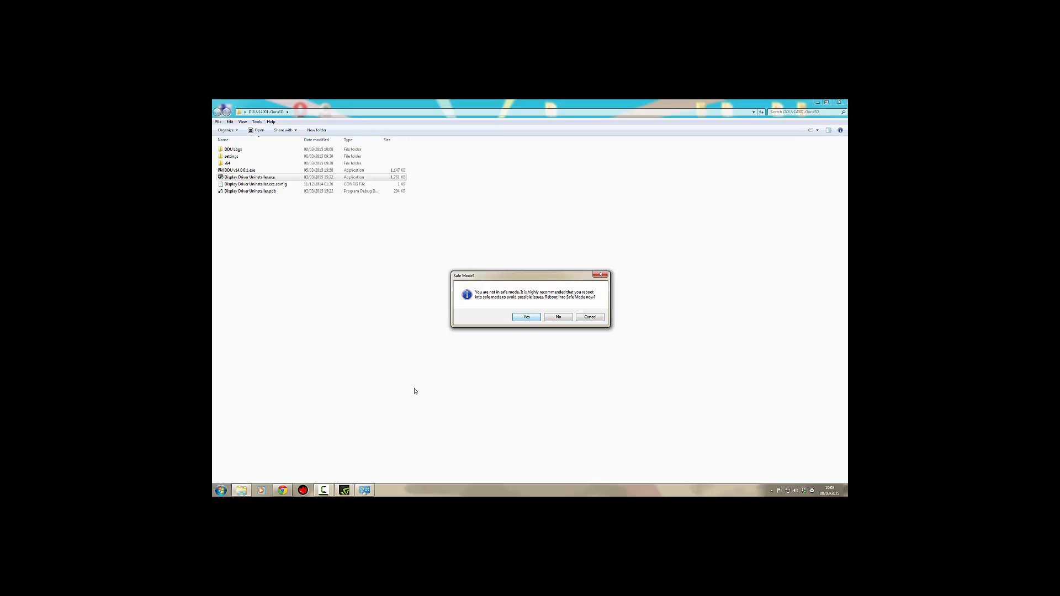
click(557, 317)
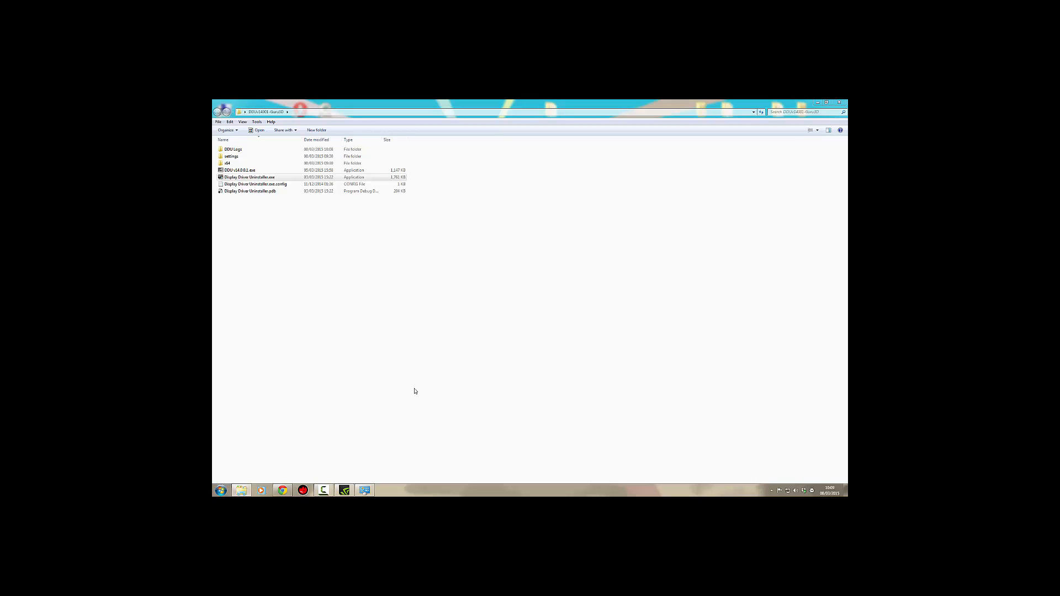
double_click(248, 177)
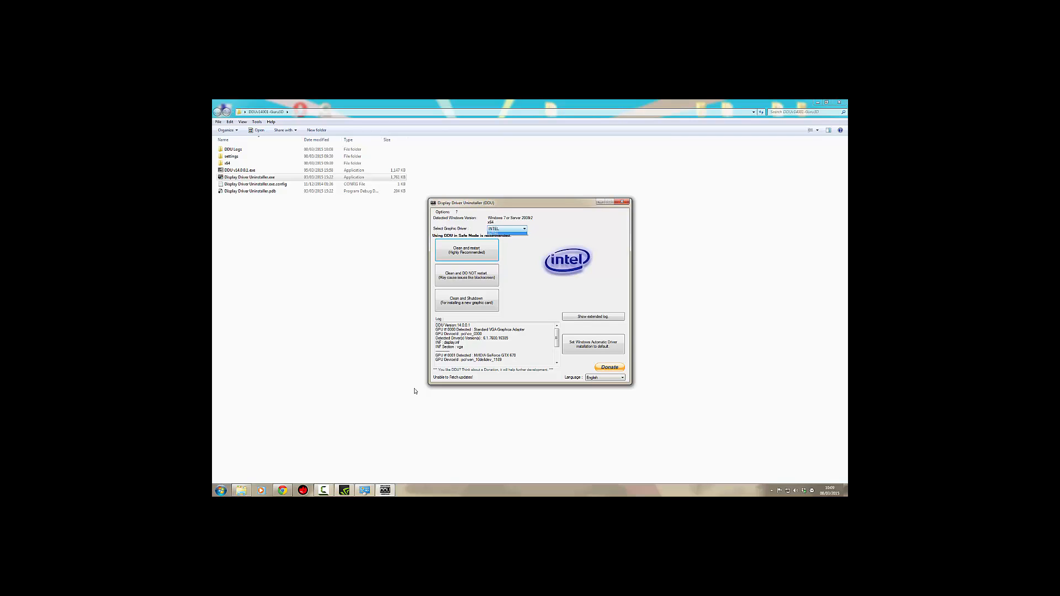
Step: Switch the selected graphics driver from Intel to NVIDIA and close DDU
click(524, 228)
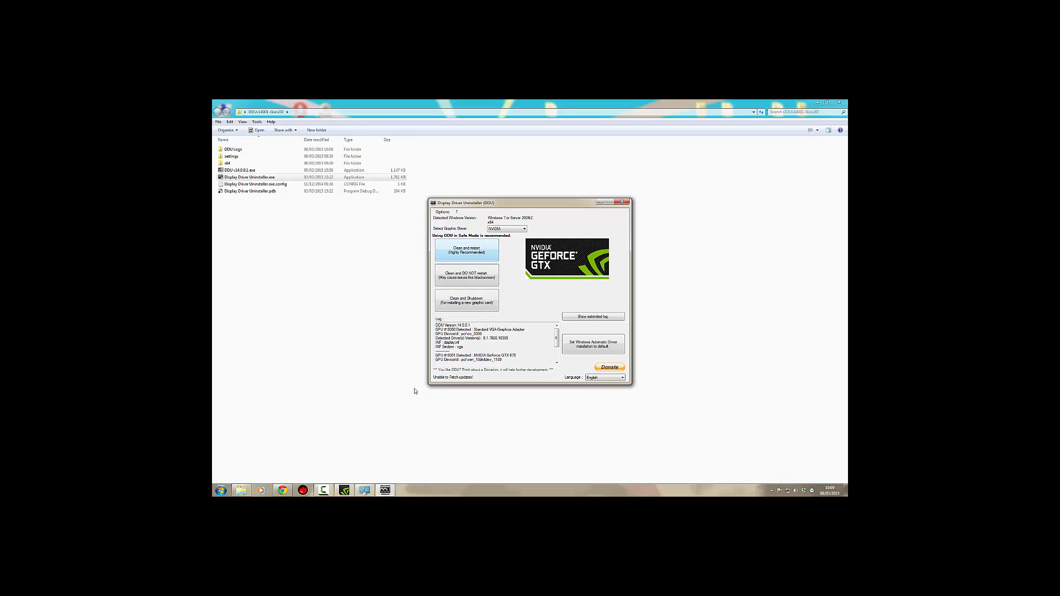
mouse_move(466, 250)
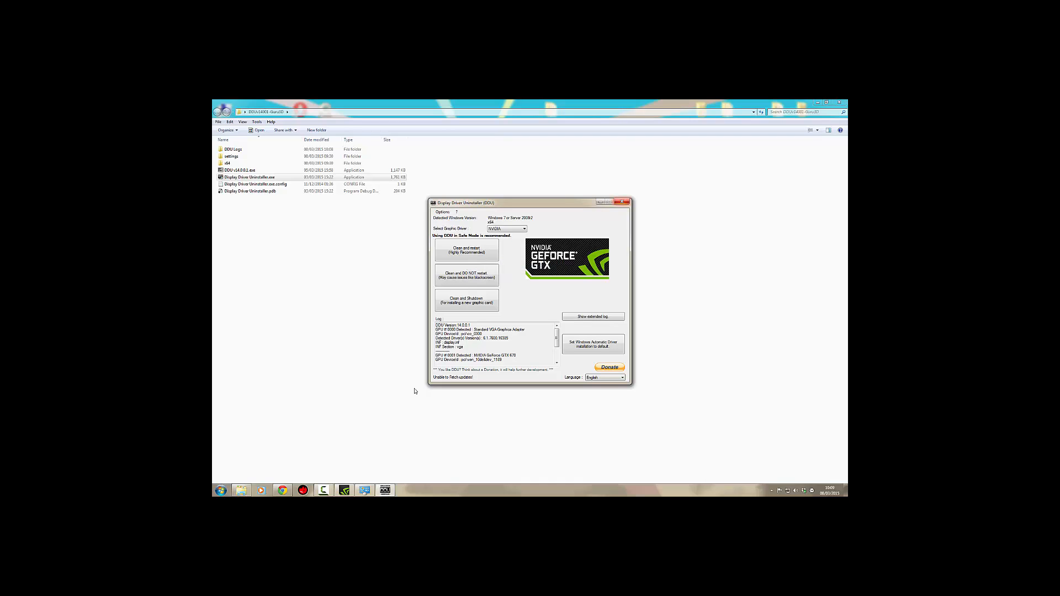
mouse_move(622, 202)
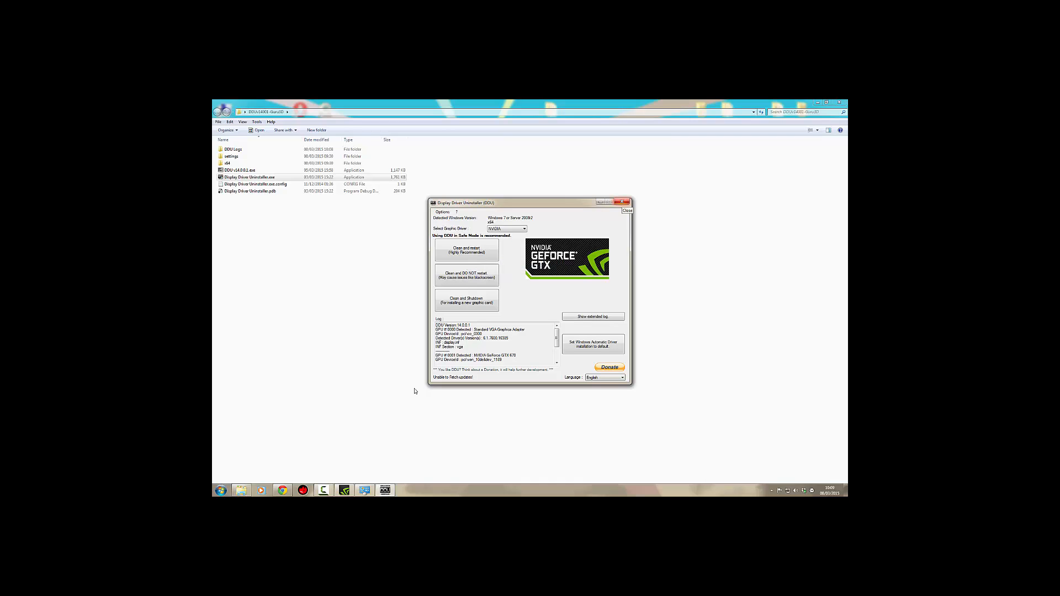
click(627, 210)
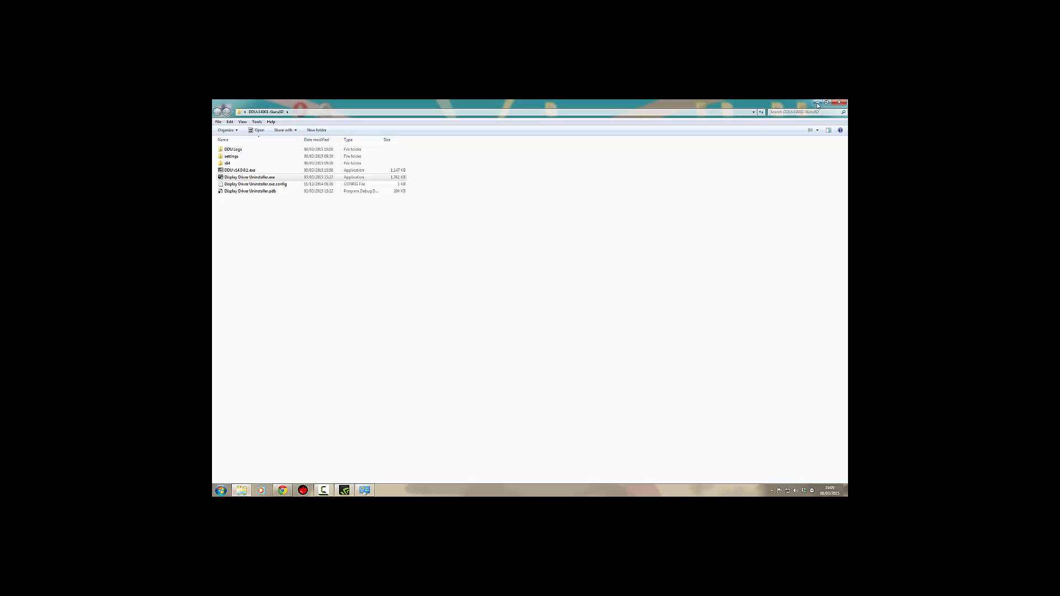
Step: Close the uninstaller folder window and accept the GeForce Experience license agreement
click(818, 103)
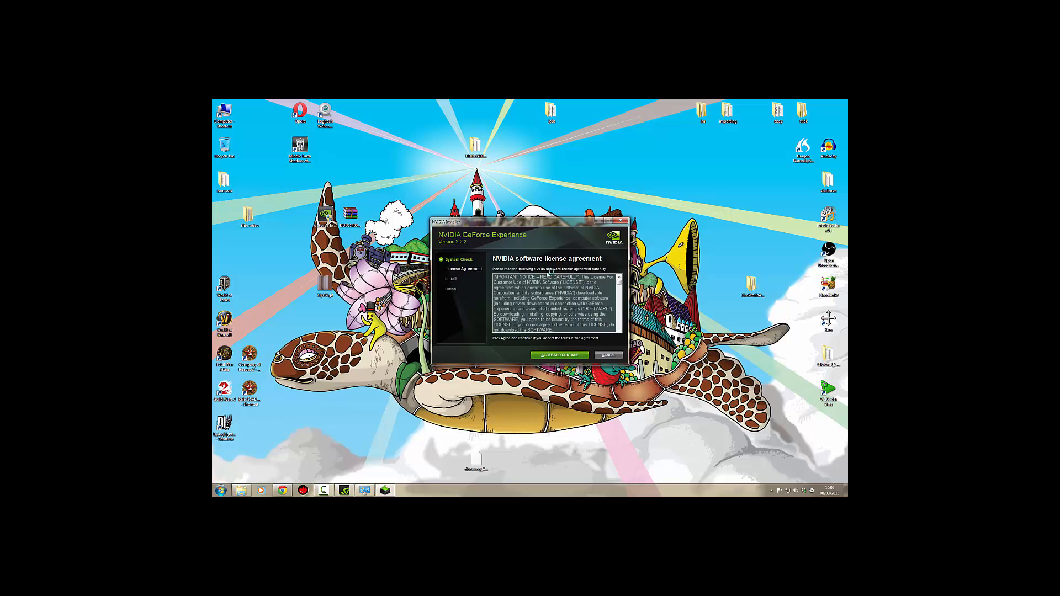
click(558, 355)
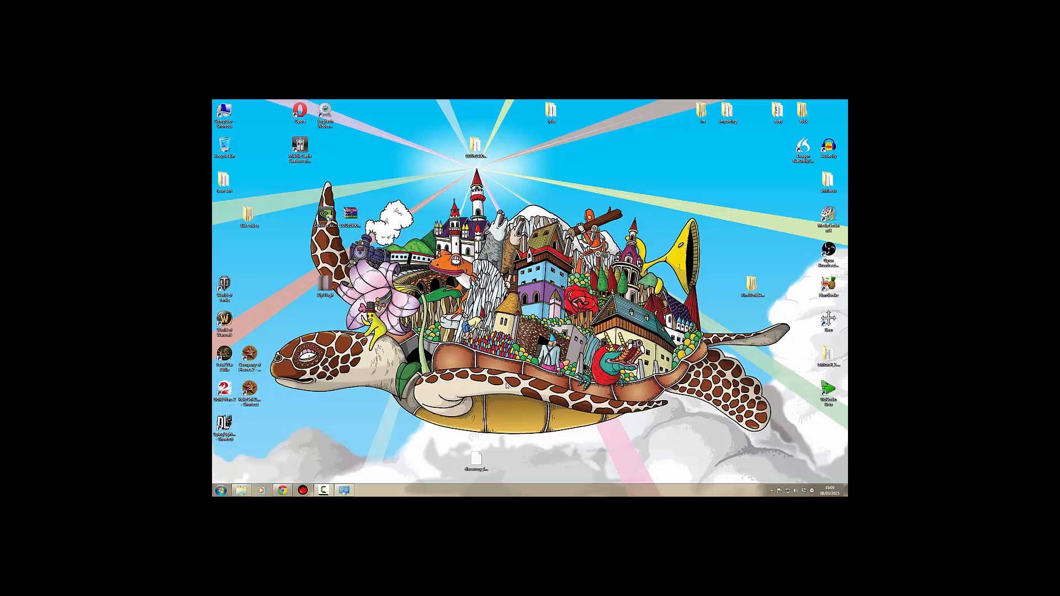
Step: Launch GeForce Experience from the taskbar, landing on its general Preferences
click(770, 490)
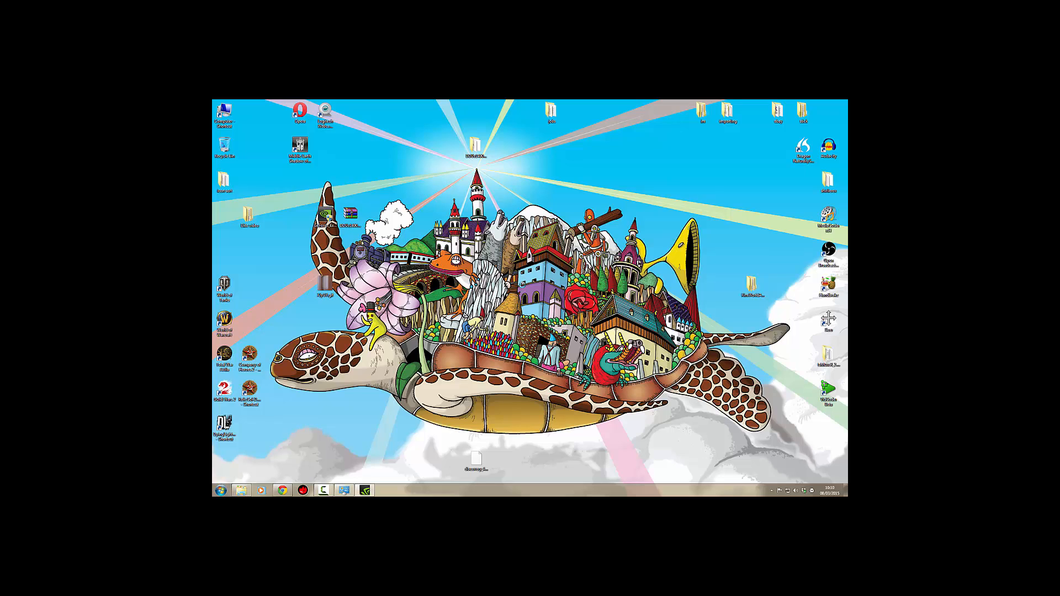
click(364, 490)
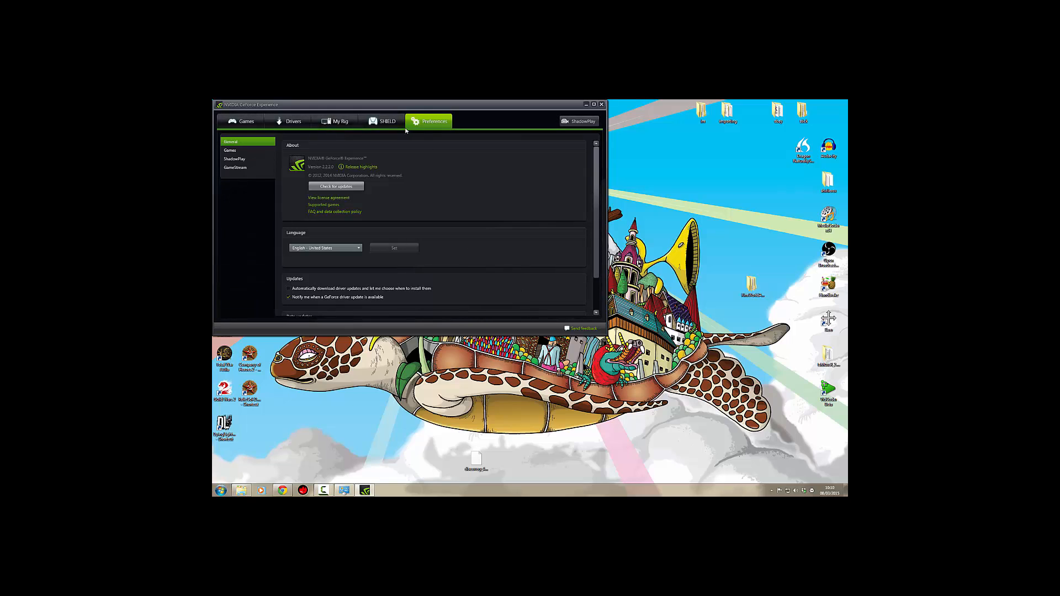
Step: Show the ShadowPlay preferences and keep the current colour scheme instead of Windows Basic
click(234, 159)
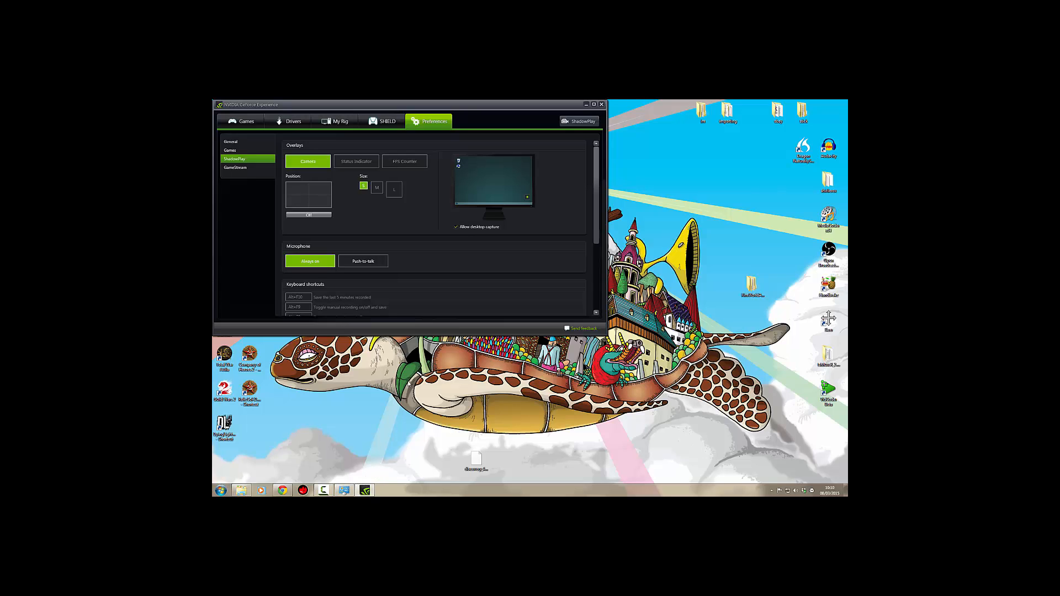
mouse_move(458, 392)
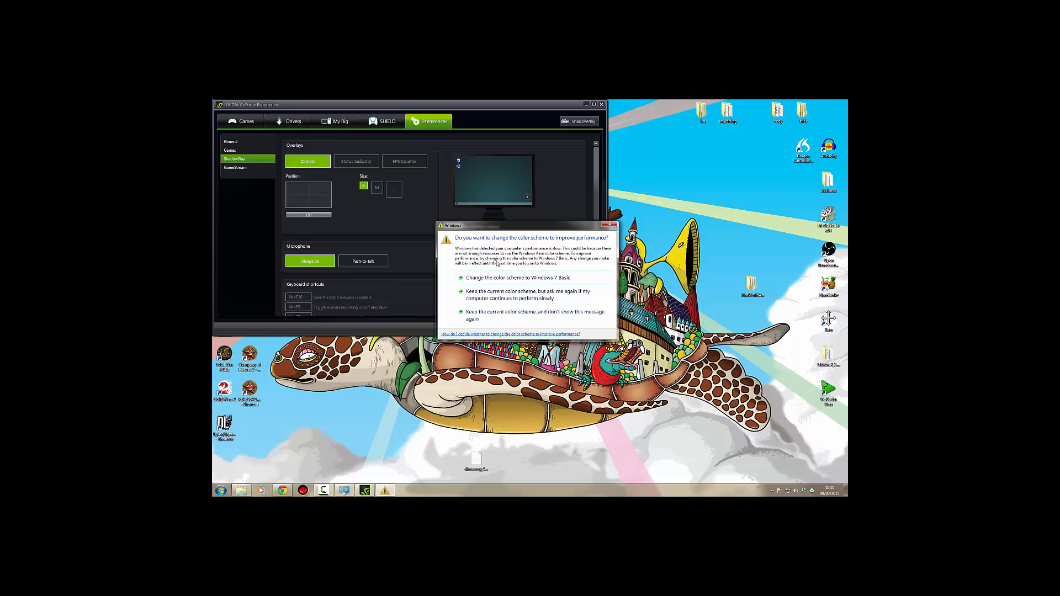
click(608, 225)
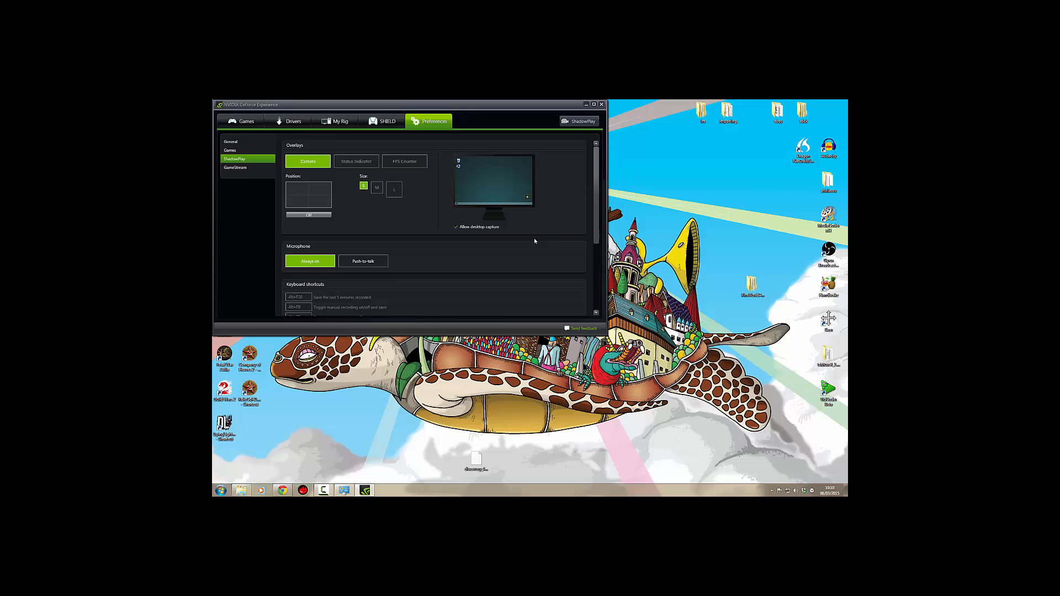